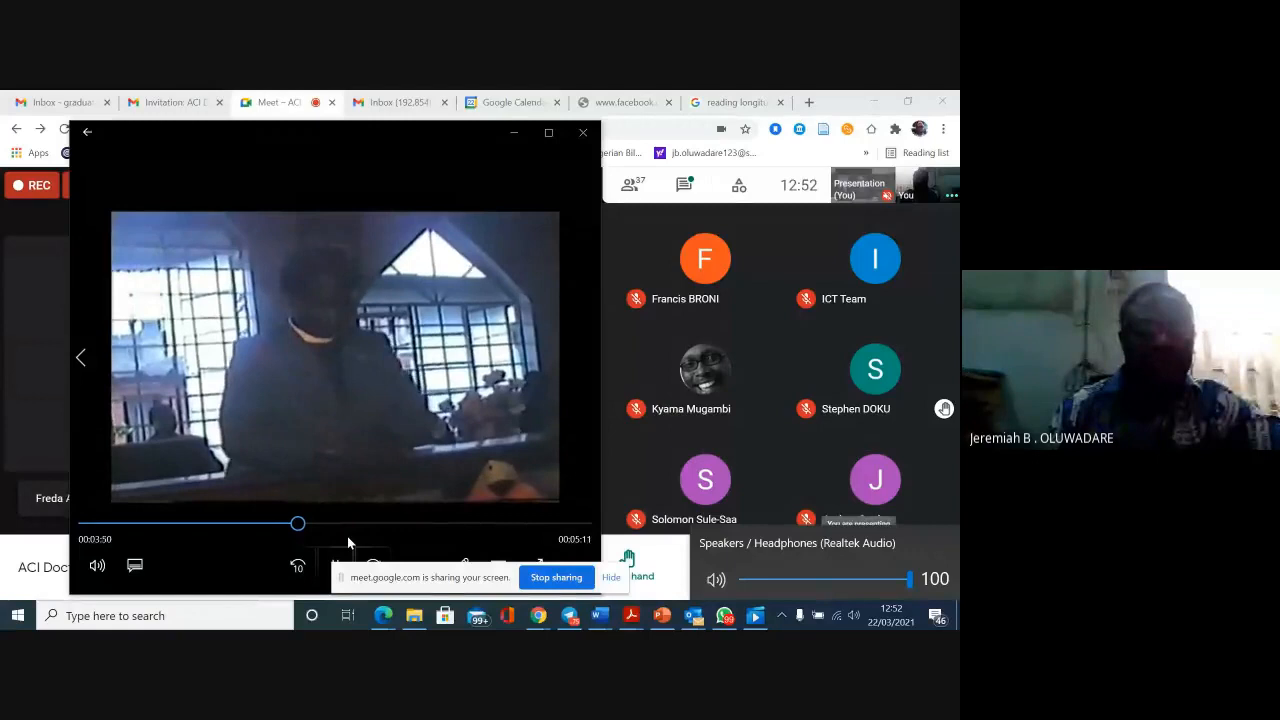
Advance to the next video in the folder, the clip of a man speaking into a microphone.
{"action": "left_click", "coordinate": [340, 564]}
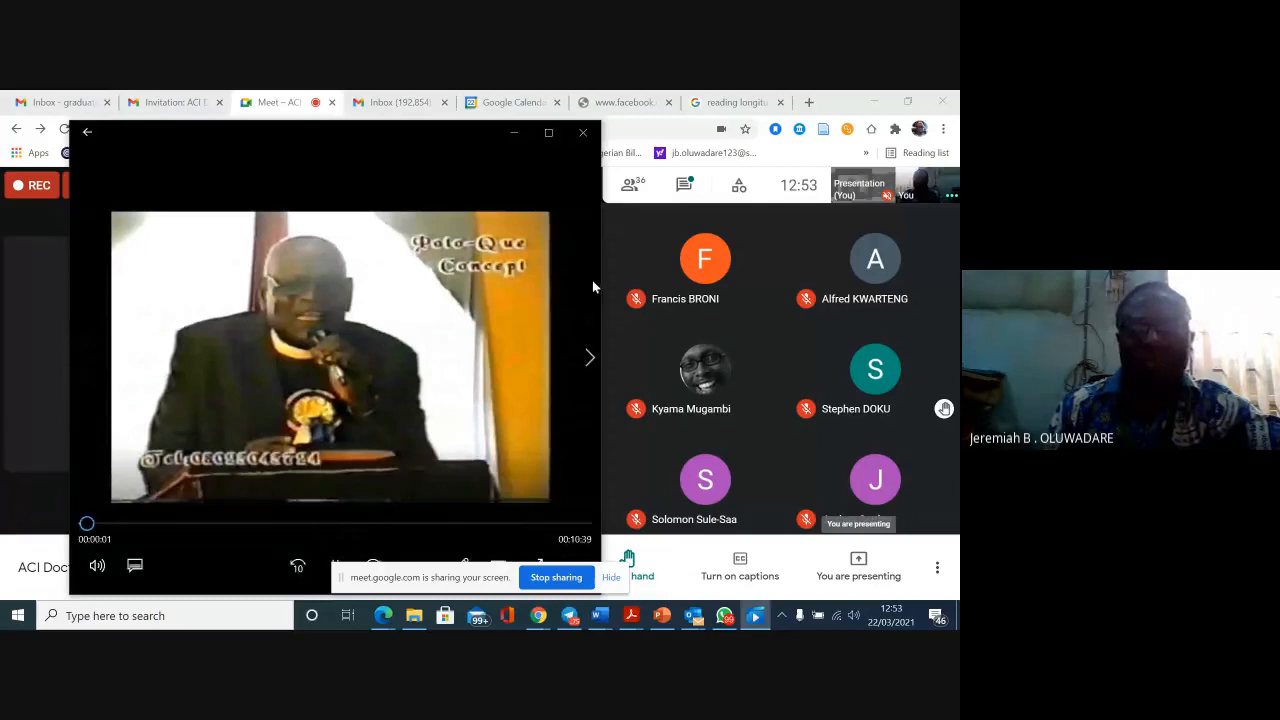
Load the pulpit preaching clip, seek ahead to the women's testimony scene, and close the player.
{"action": "left_click", "coordinate": [588, 356]}
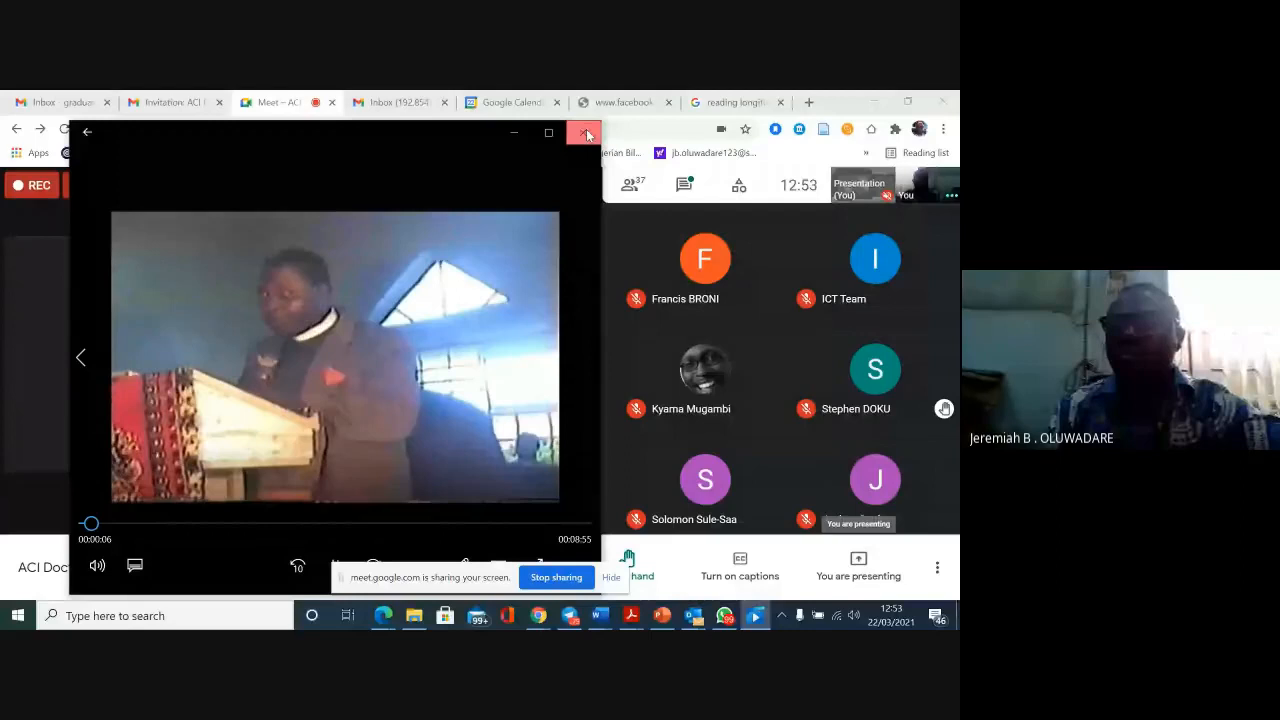
{"action": "left_click", "coordinate": [588, 132]}
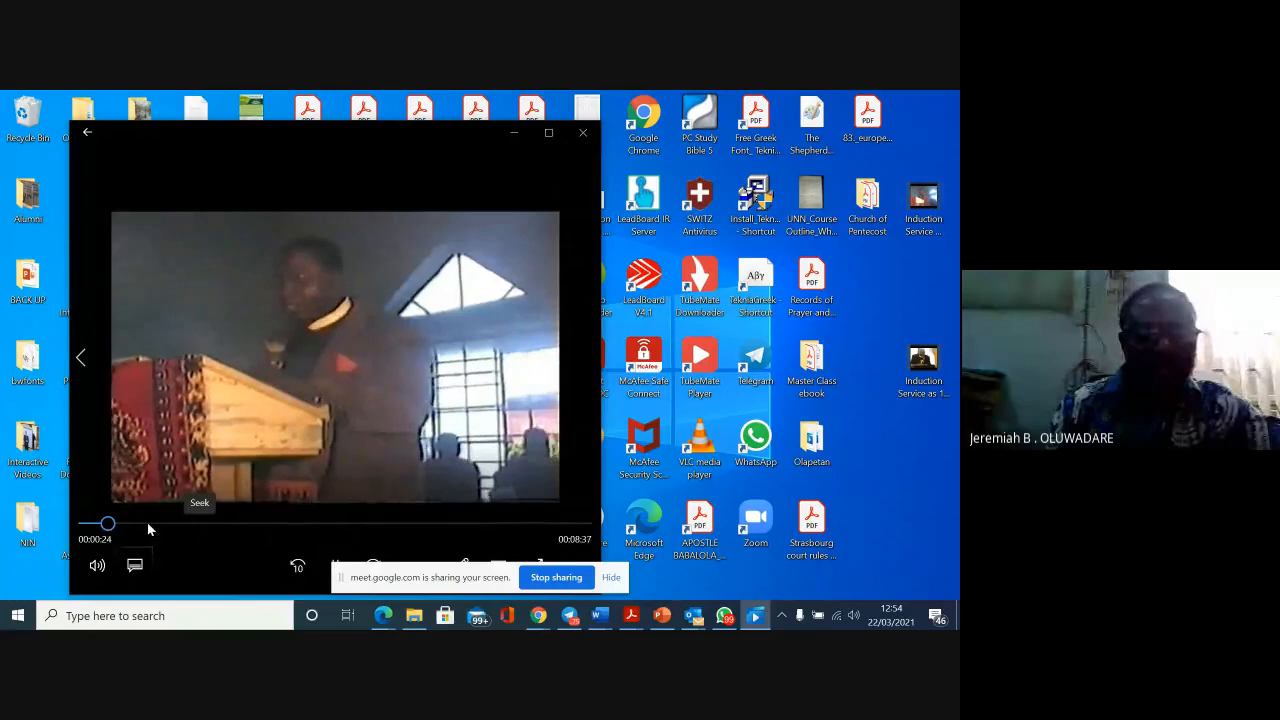
{"action": "left_click_drag", "start_coordinate": [108, 524], "coordinate": [324, 524]}
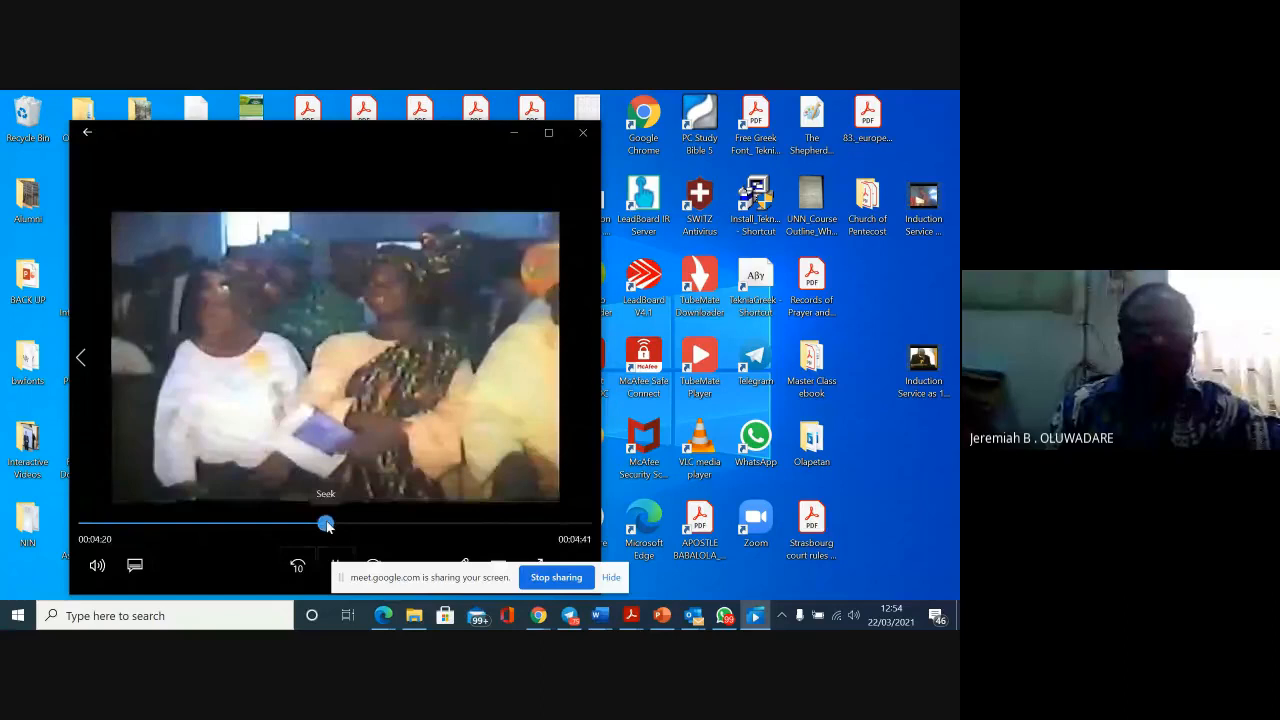
{"action": "left_click_drag", "start_coordinate": [324, 524], "coordinate": [510, 524]}
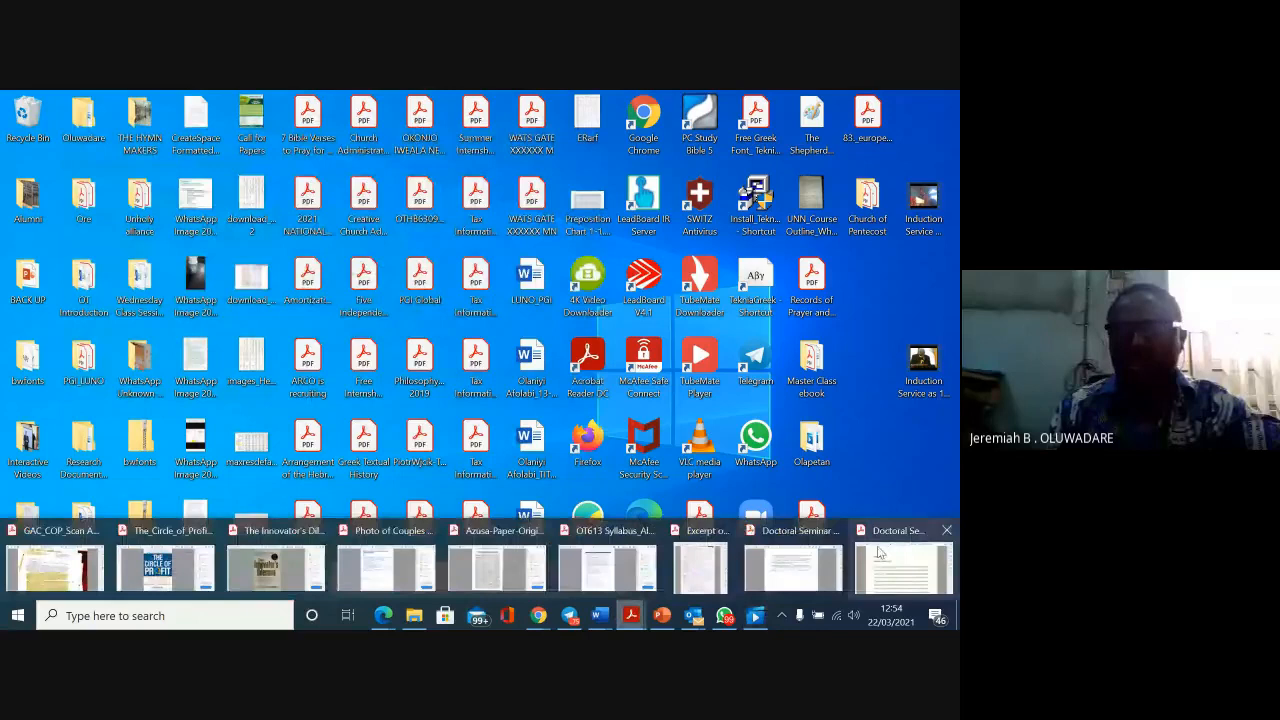
Restore the Doctoral Seminar Paper PDF window from the Acrobat taskbar thumbnail.
{"action": "left_click", "coordinate": [900, 568]}
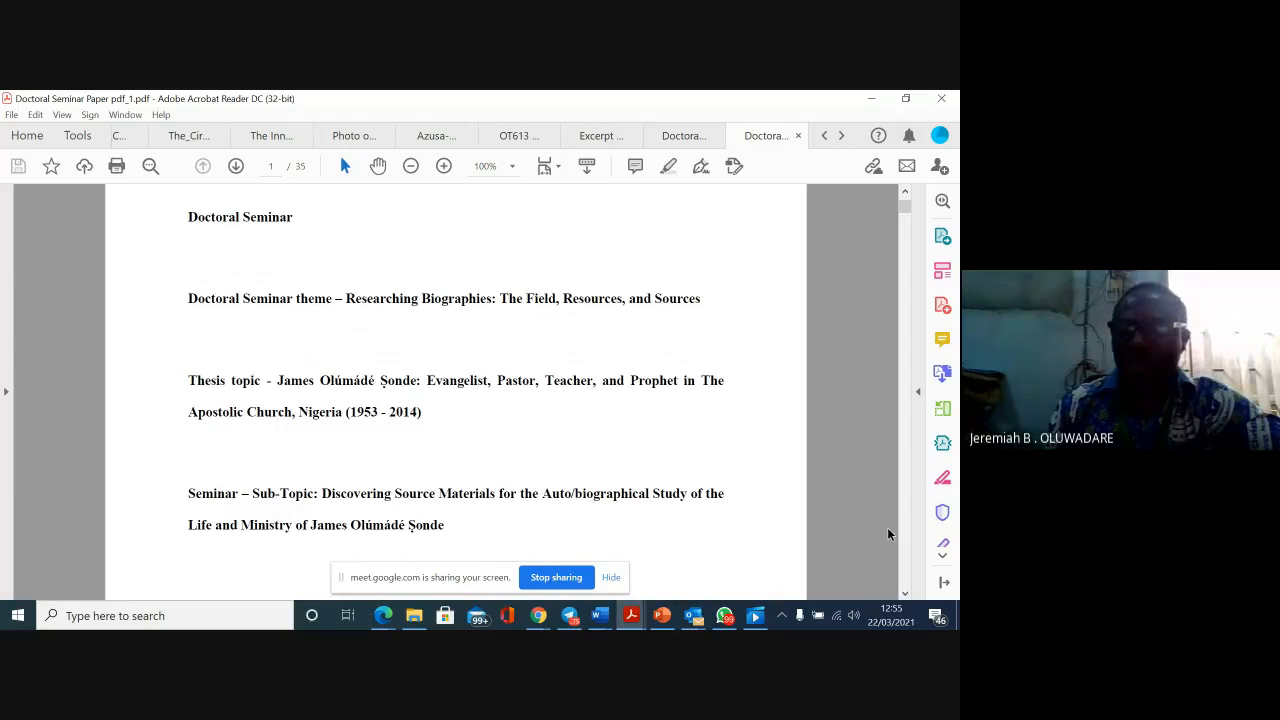
Scroll past the testimony photo on page 2 to the Introduction heading on page 3.
{"action": "scroll", "scroll_direction": "down", "scroll_amount": 3}
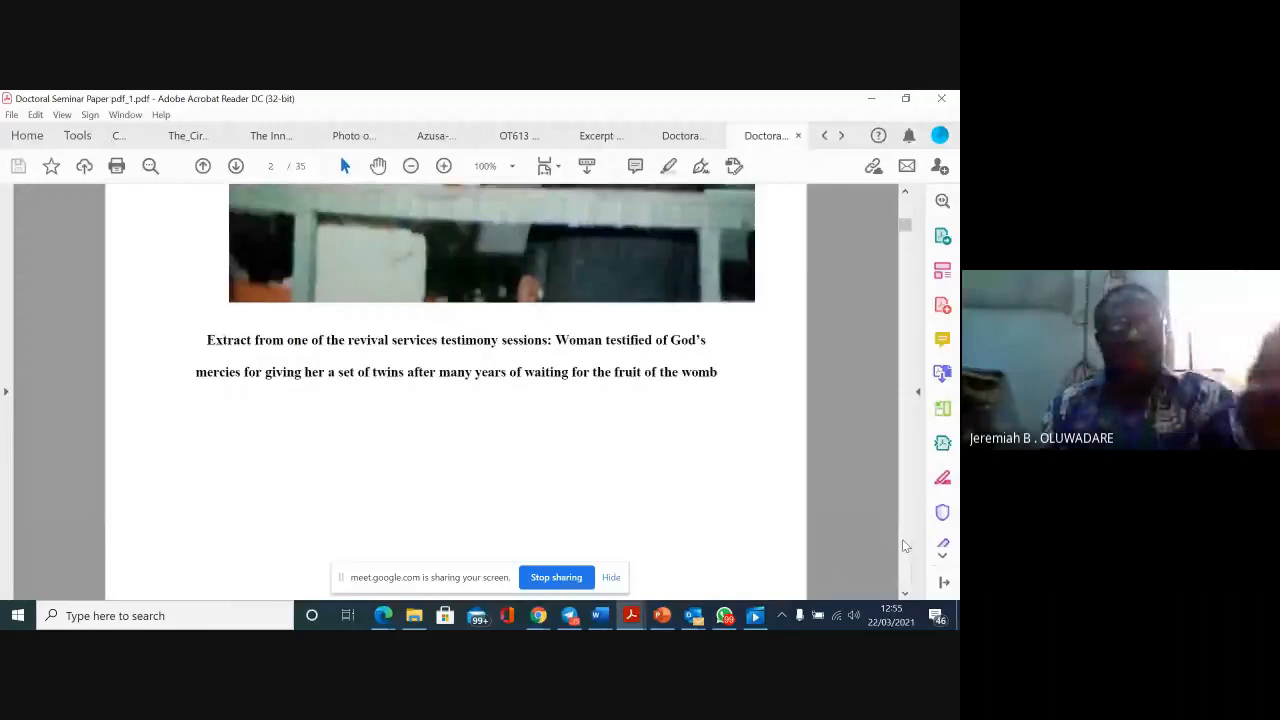
{"action": "scroll", "scroll_direction": "down", "scroll_amount": 3}
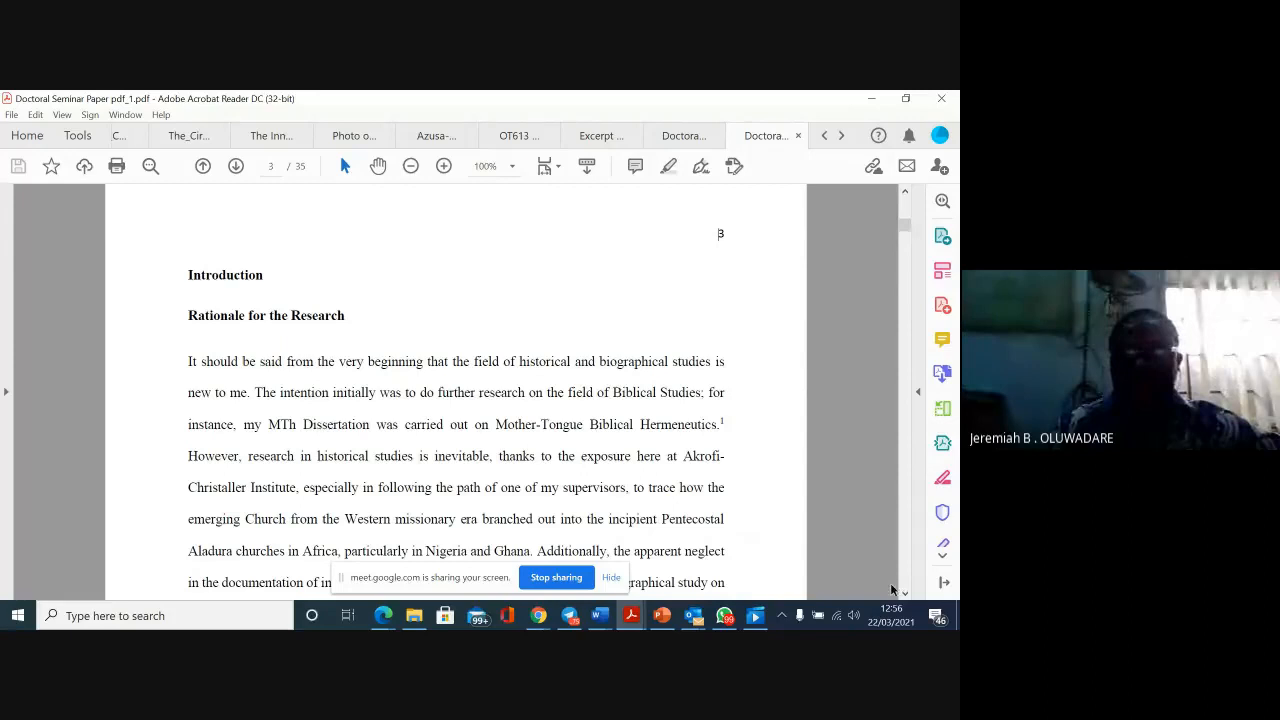
Scroll down the Rationale for the Research section to the page 3 footnotes.
{"action": "scroll", "scroll_direction": "down", "scroll_amount": 3}
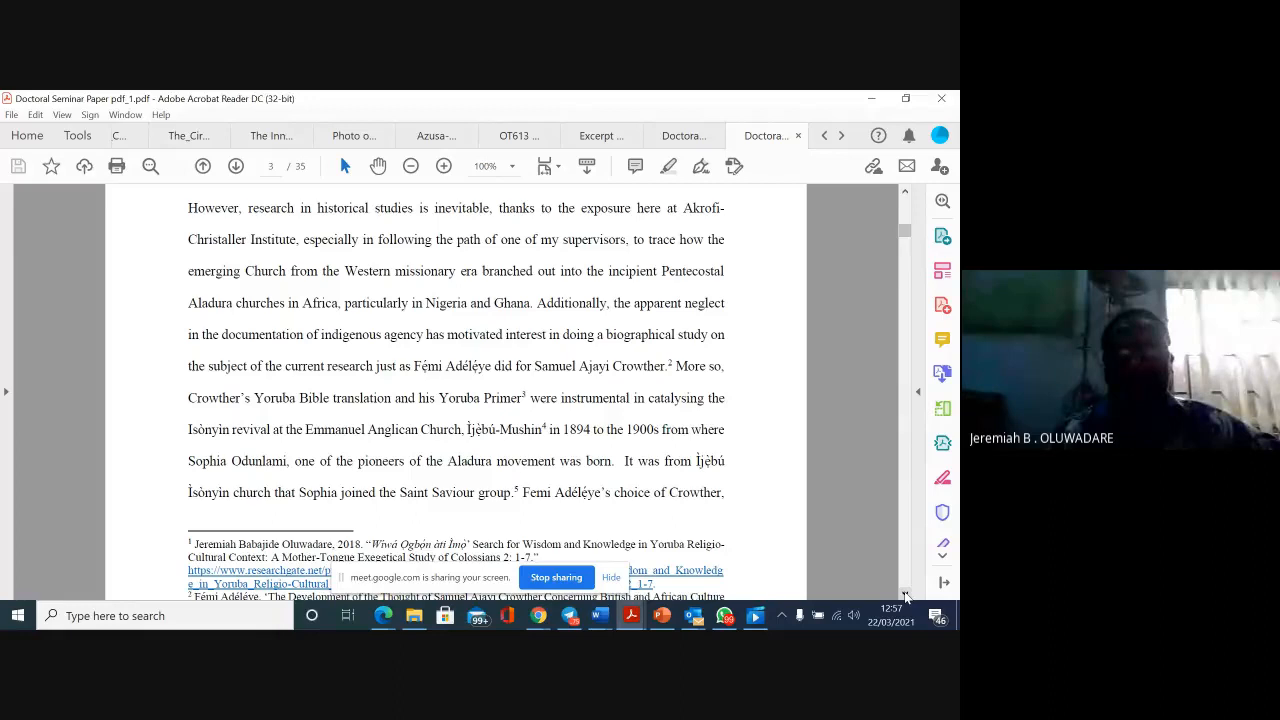
Scroll down page 4 to the indented Harold Turner quotation and its footnotes.
{"action": "scroll", "scroll_direction": "down", "scroll_amount": 3}
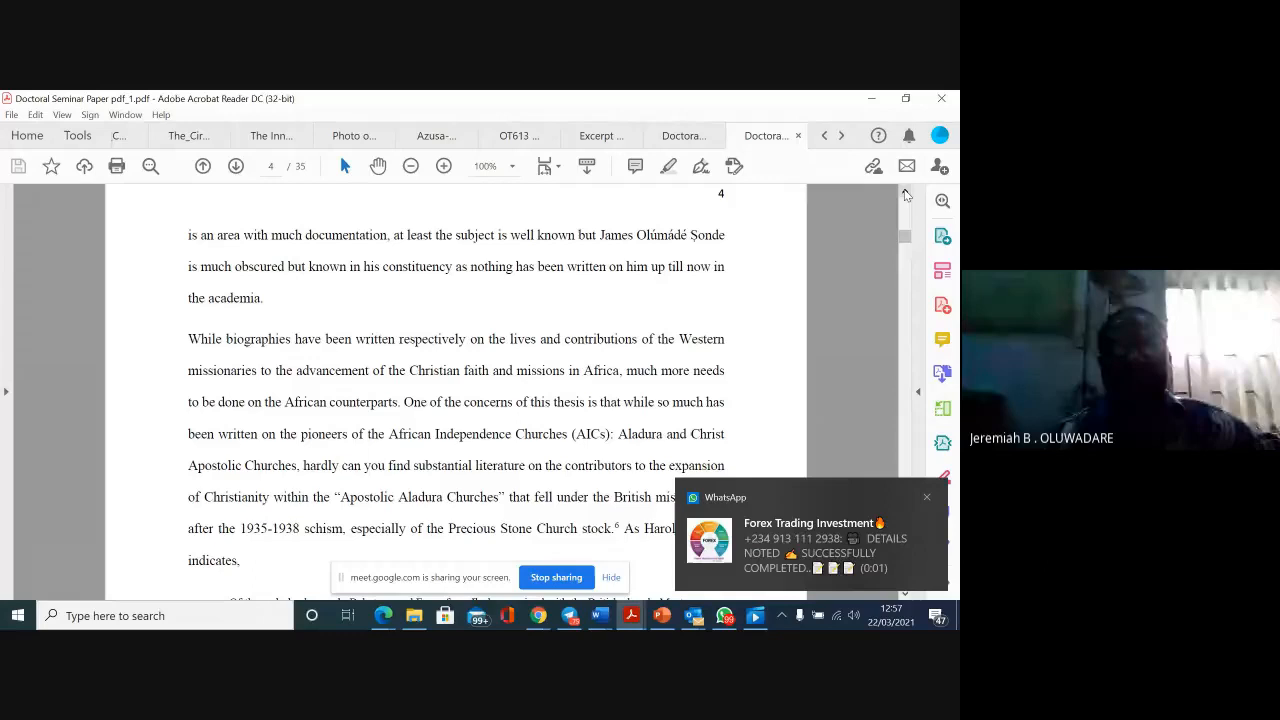
{"action": "left_click", "coordinate": [926, 496]}
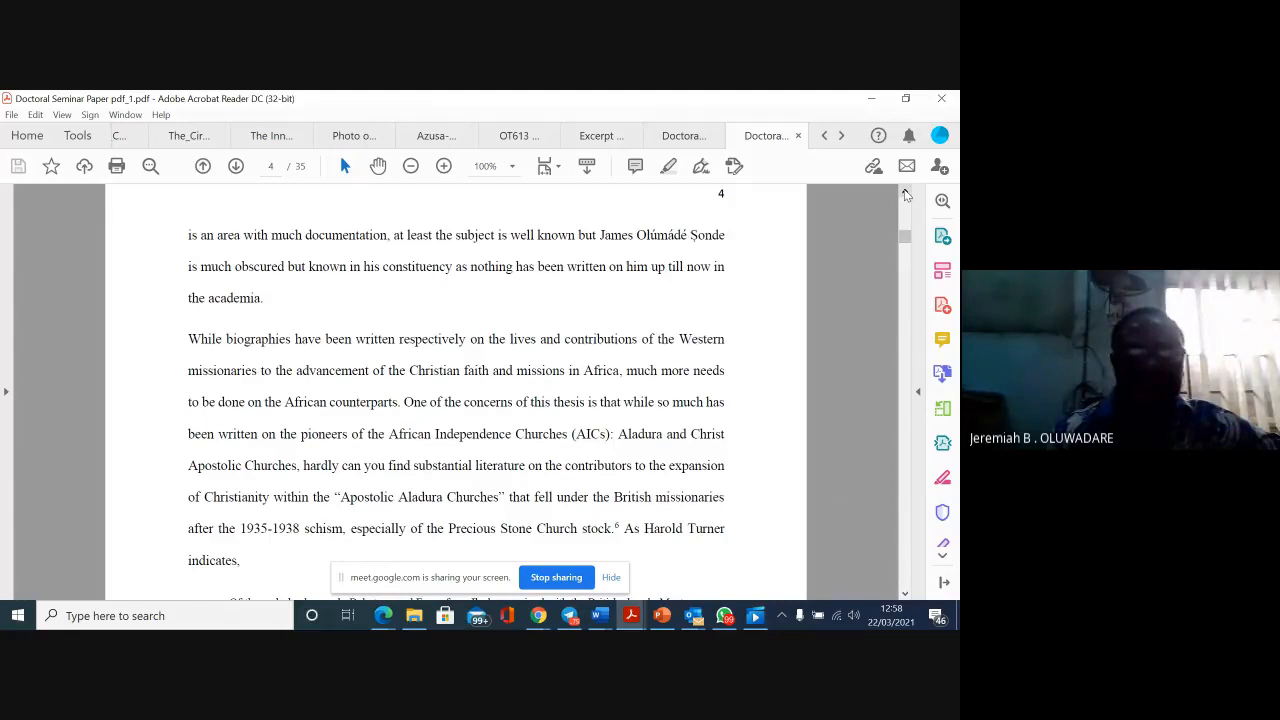
{"action": "mouse_move", "coordinate": [740, 222]}
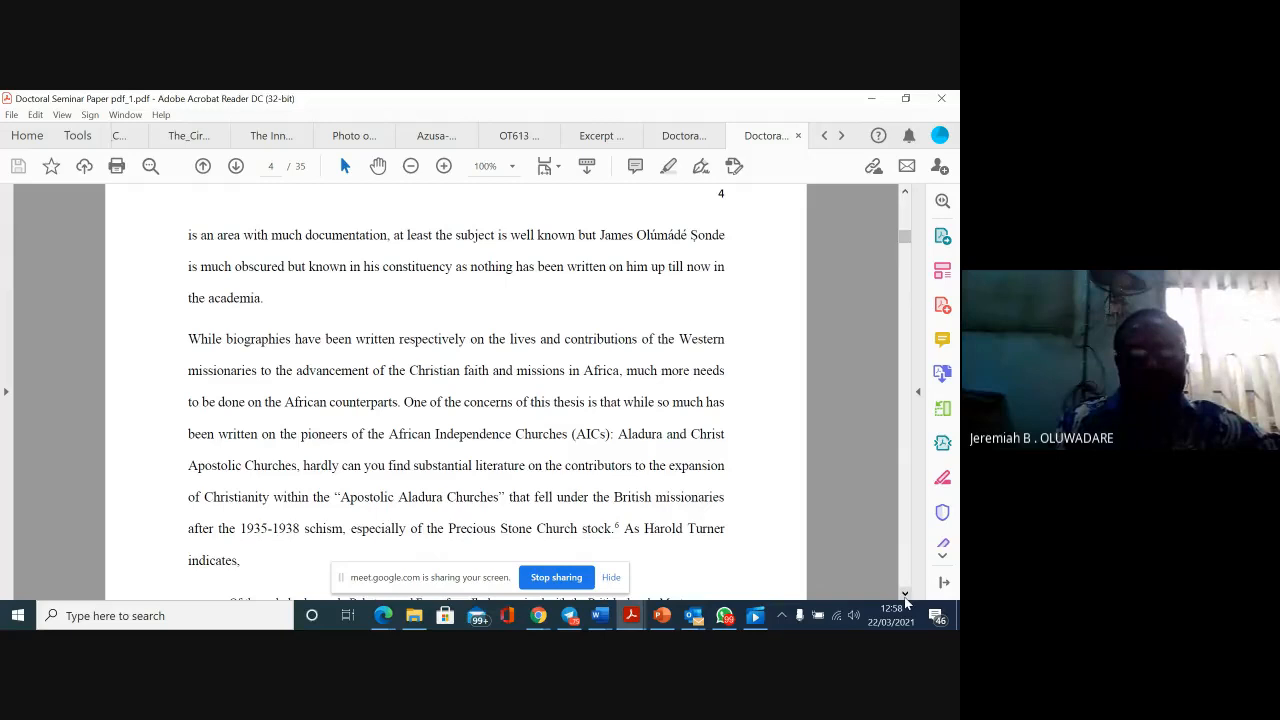
{"action": "scroll", "scroll_direction": "down", "scroll_amount": 3}
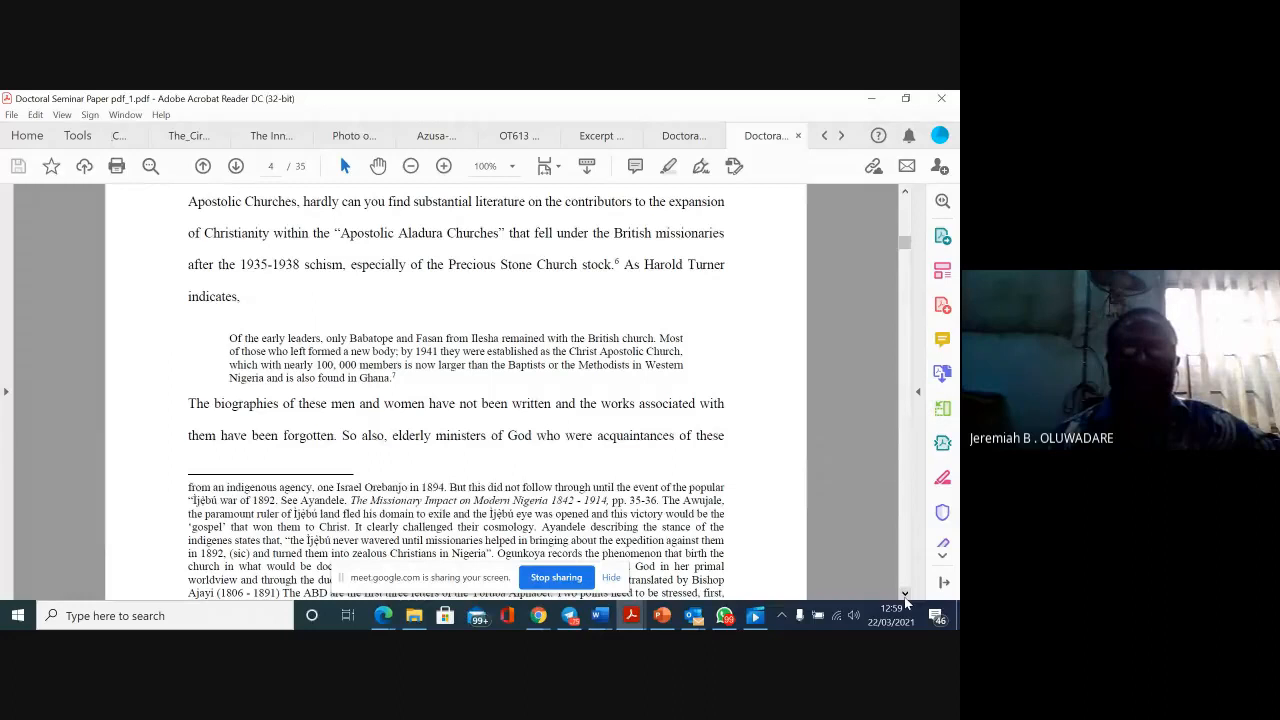
{"action": "scroll", "scroll_direction": "down", "scroll_amount": 3}
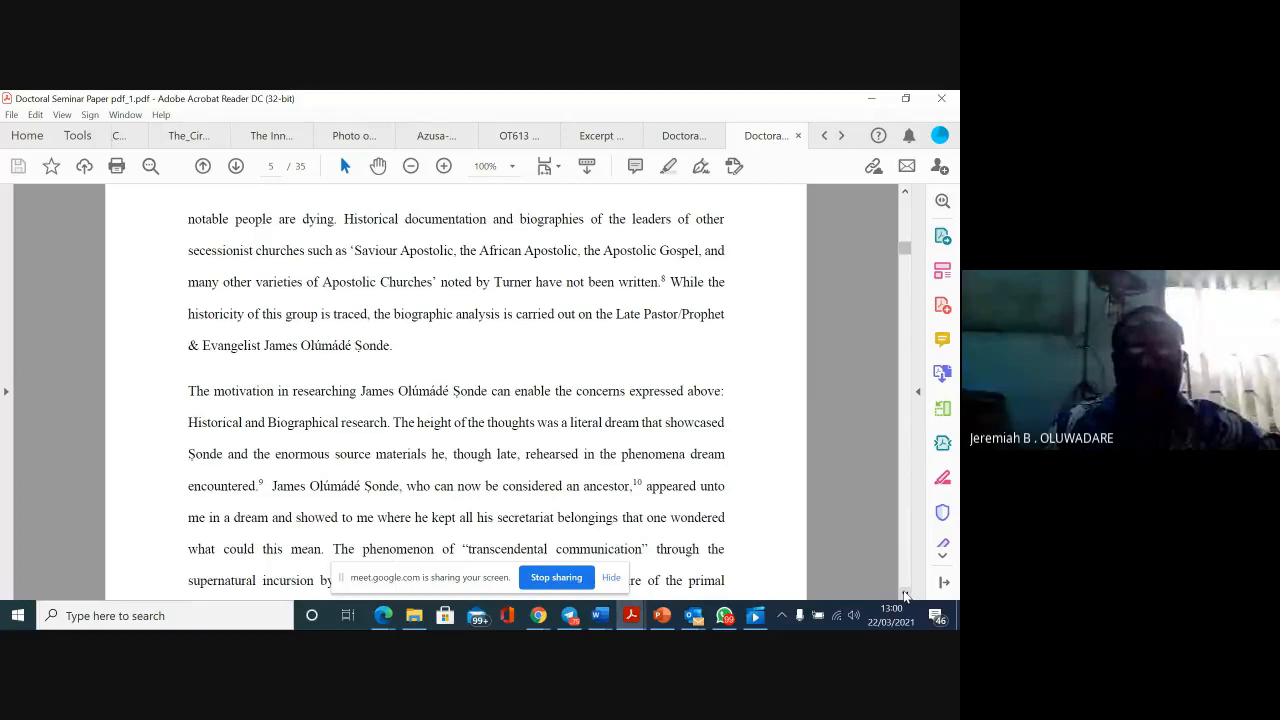
Scroll onto page 6 to the paragraph beginning 'If God is revealing these things'.
{"action": "scroll", "scroll_direction": "down", "scroll_amount": 3}
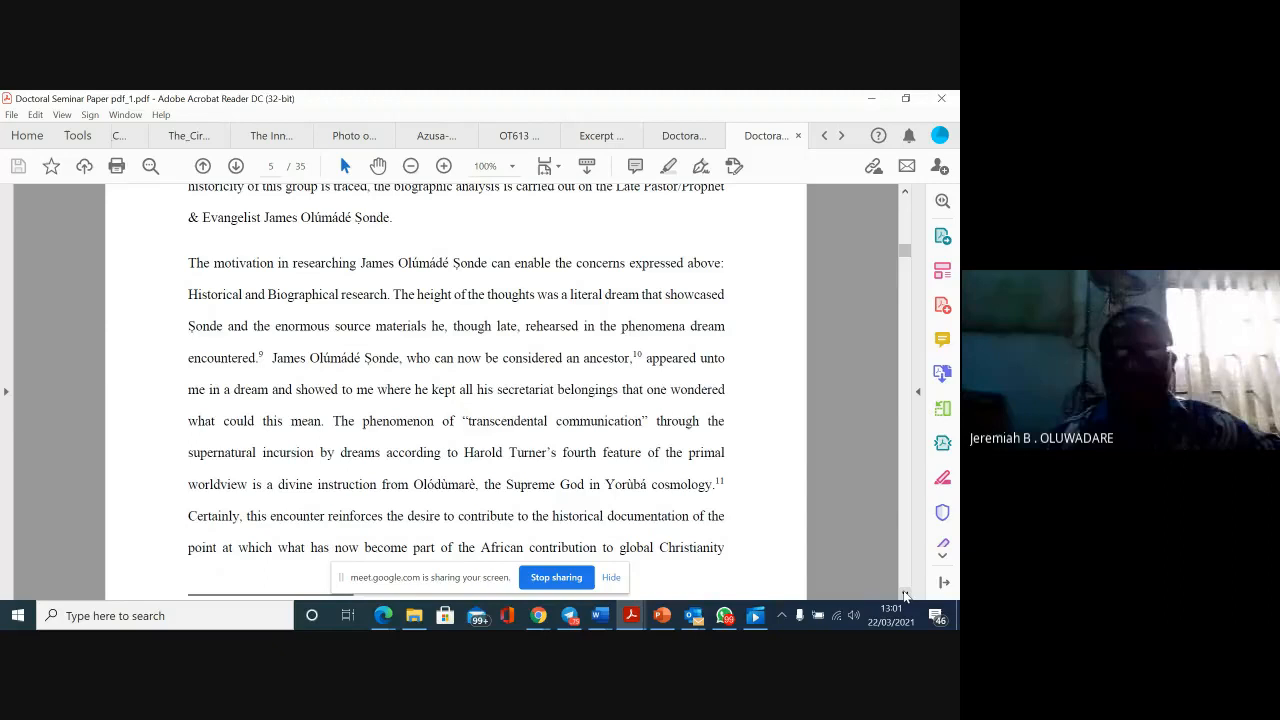
{"action": "scroll", "scroll_direction": "down", "scroll_amount": 3}
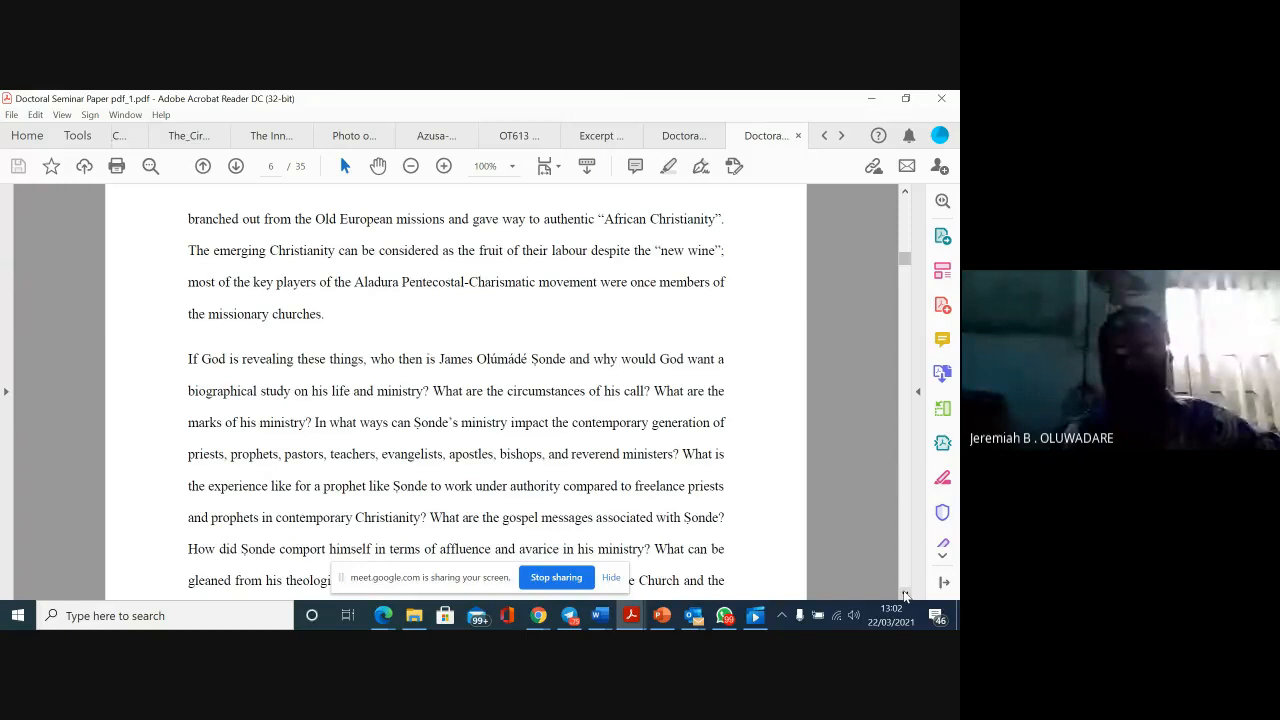
Scroll through the rest of page 6 until the Apostolic Church paragraph on page 7 tops the view.
{"action": "scroll", "scroll_direction": "down", "scroll_amount": 3}
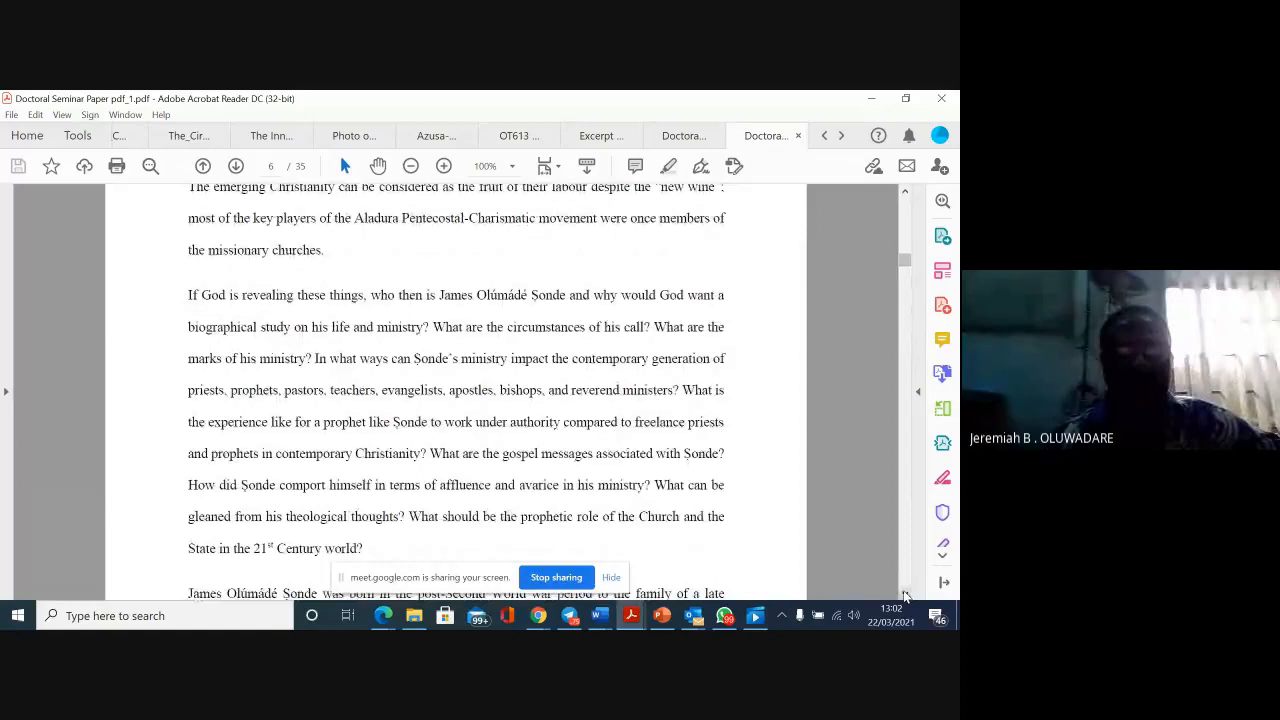
{"action": "scroll", "scroll_direction": "down", "scroll_amount": 3}
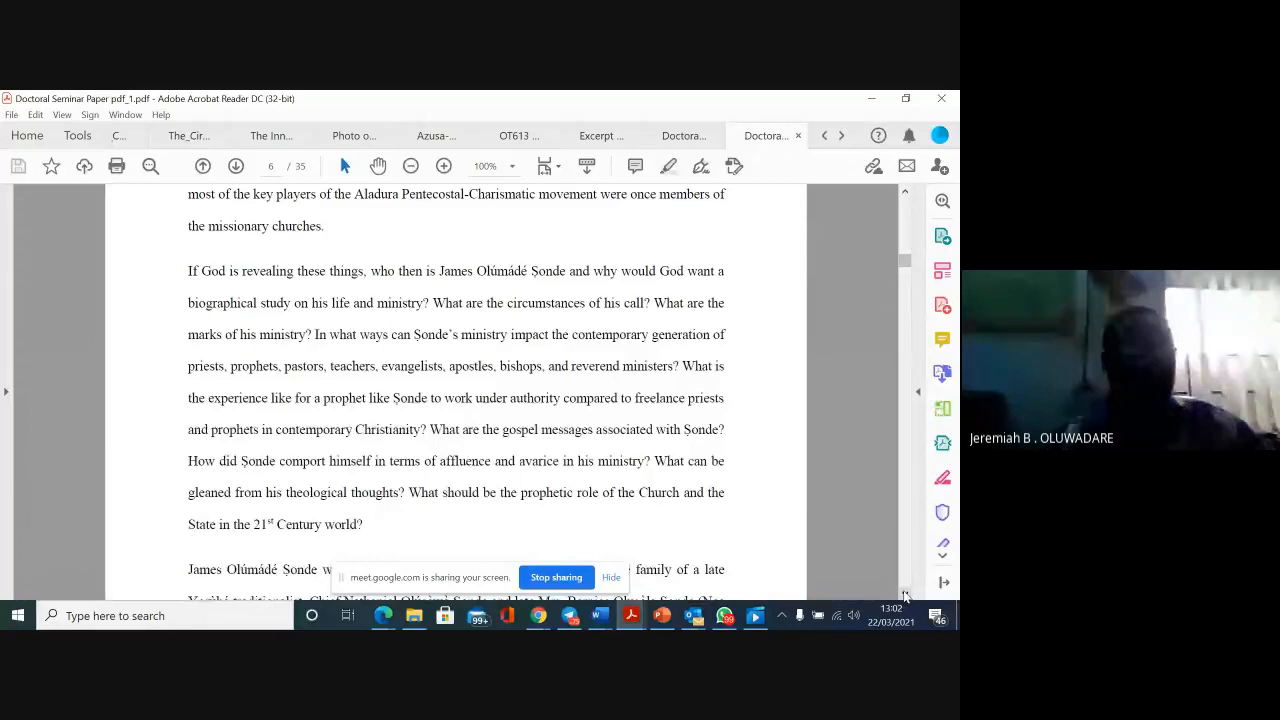
{"action": "scroll", "scroll_direction": "down", "scroll_amount": 3}
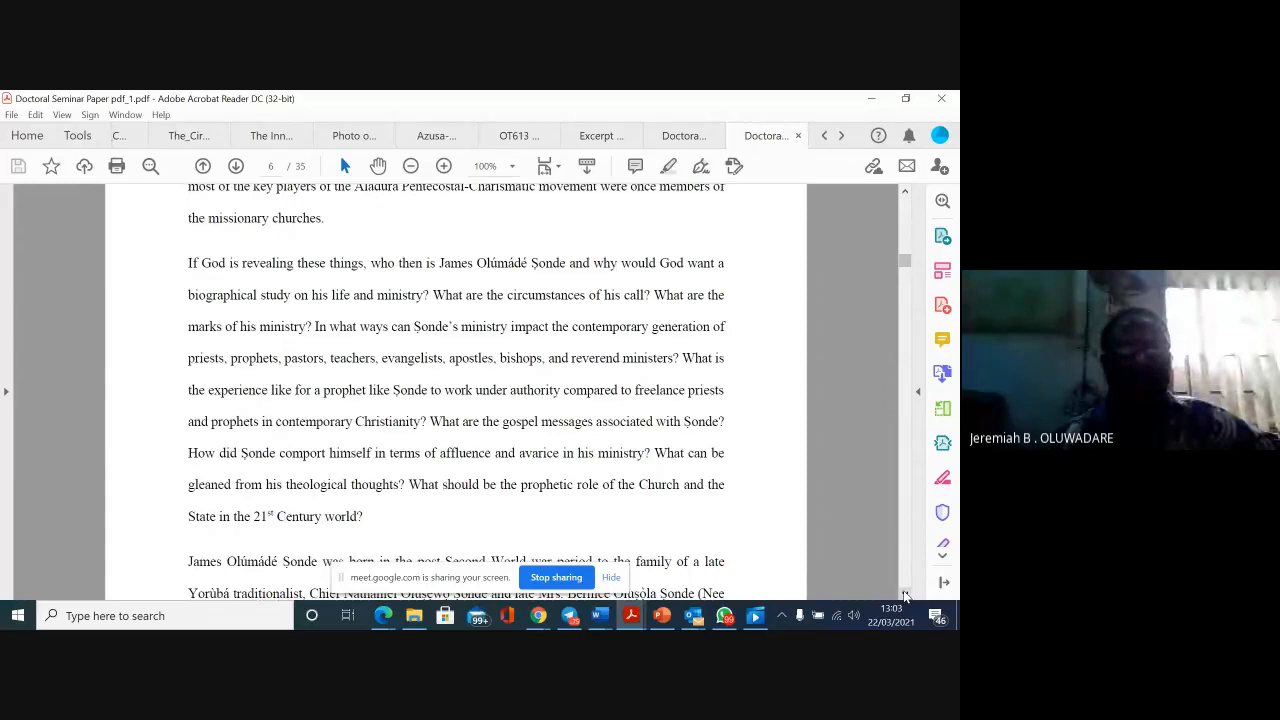
{"action": "scroll", "scroll_direction": "down", "scroll_amount": 3}
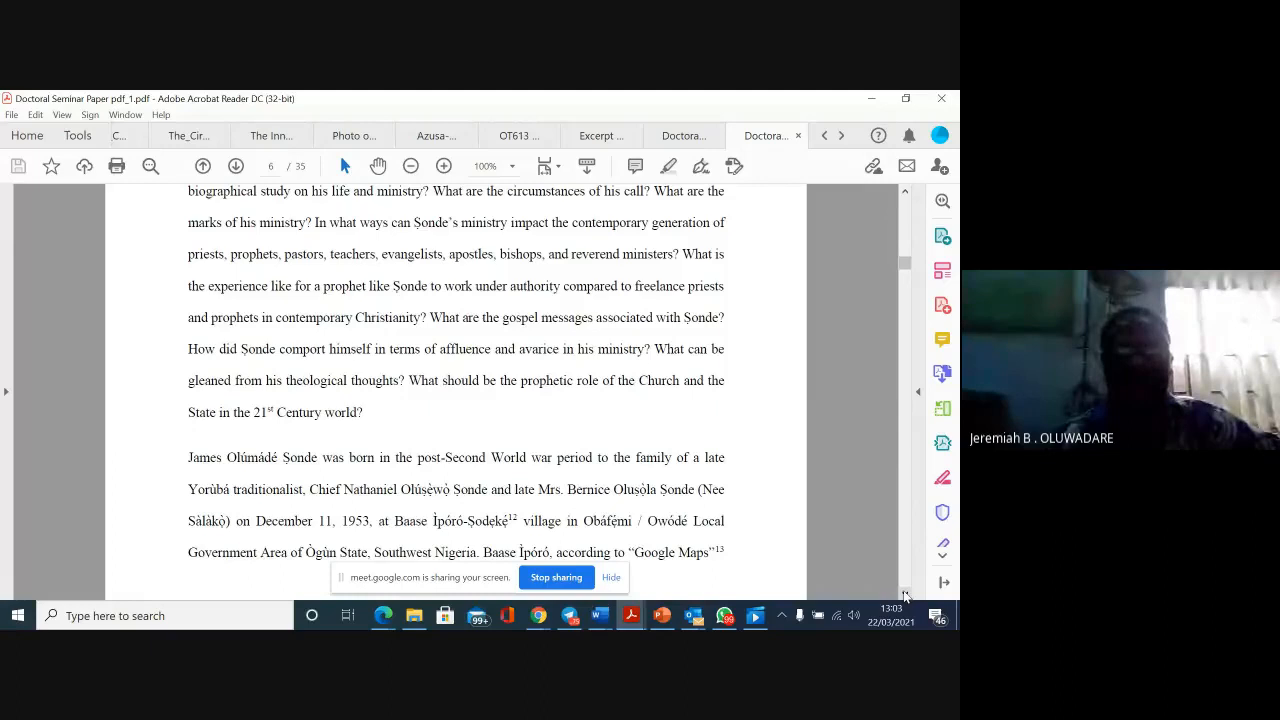
{"action": "scroll", "scroll_direction": "down", "scroll_amount": 3}
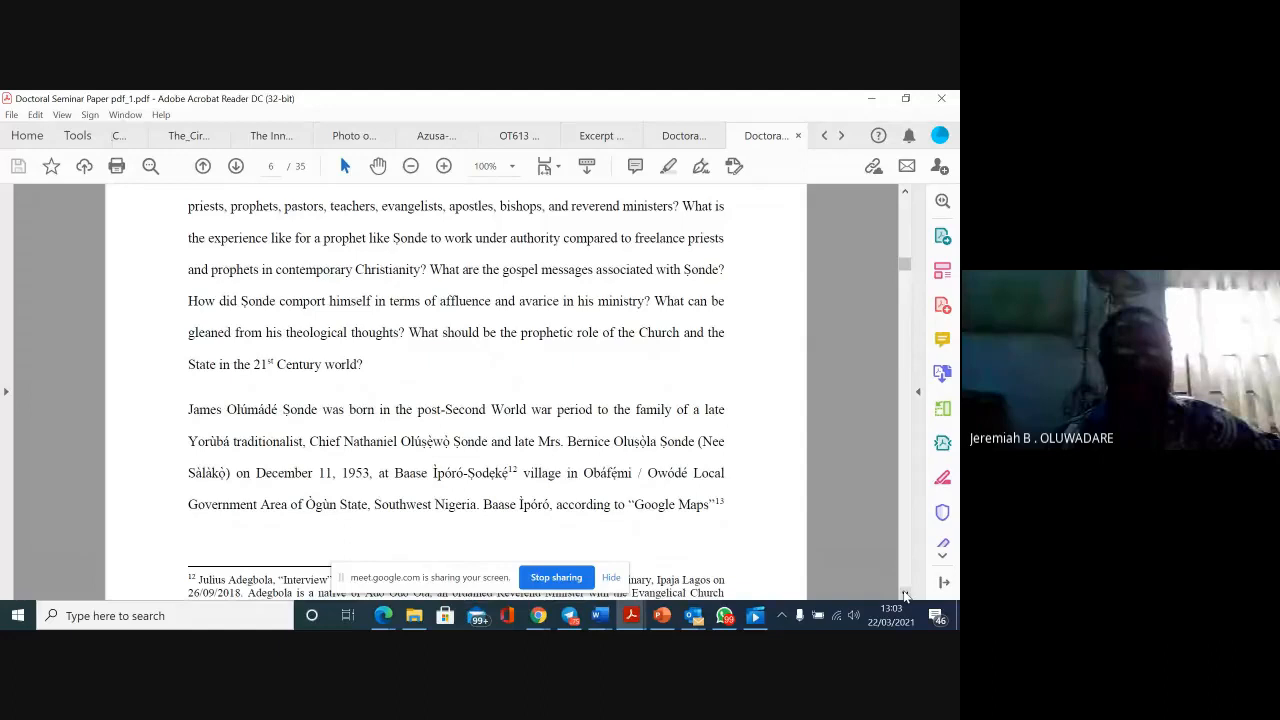
{"action": "scroll", "scroll_direction": "down", "scroll_amount": 3}
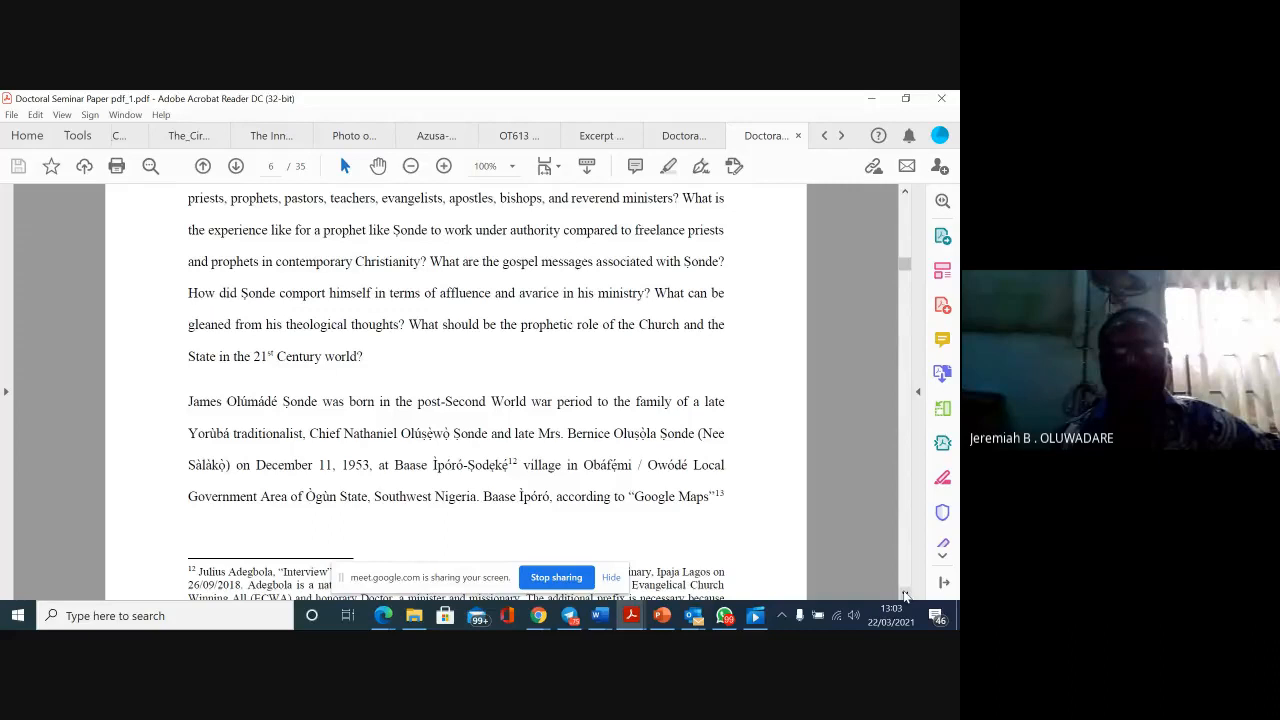
{"action": "scroll", "scroll_direction": "down", "scroll_amount": 3}
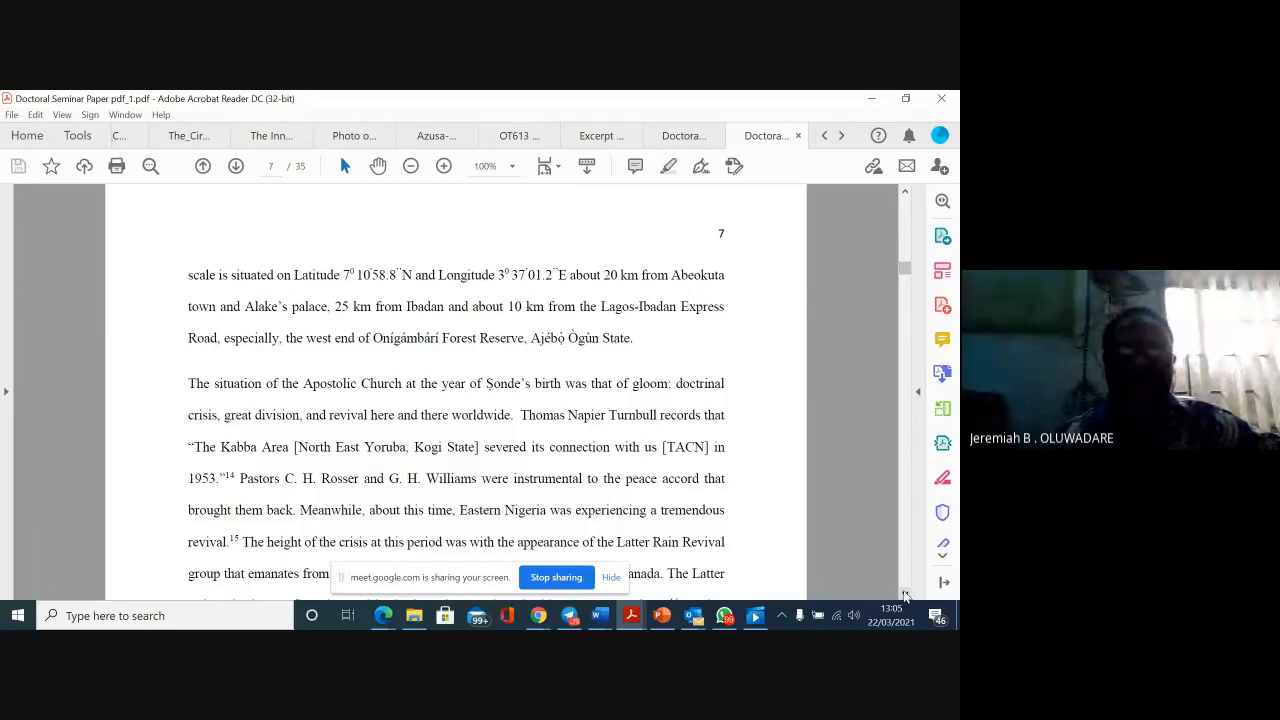
Scroll down page 7 to the indented Gordon Weeks quotation on the Latter Rain teaching.
{"action": "scroll", "scroll_direction": "down", "scroll_amount": 3}
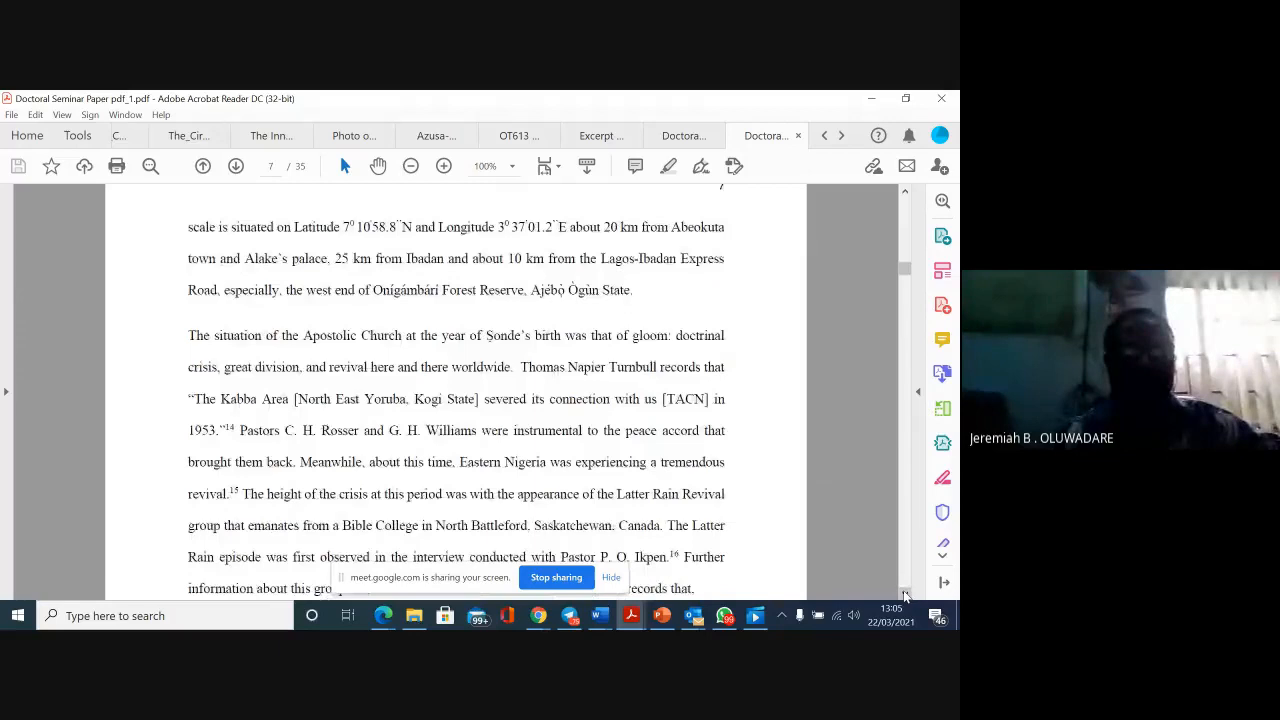
{"action": "scroll", "scroll_direction": "down", "scroll_amount": 3}
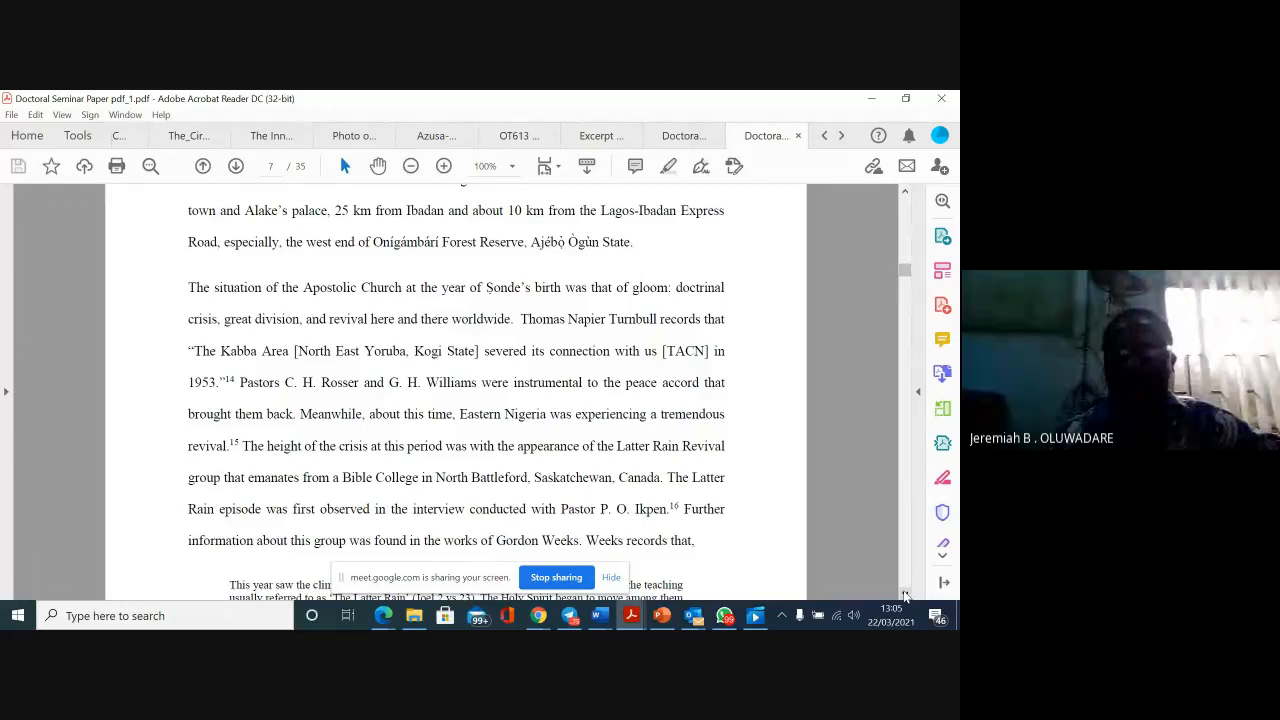
{"action": "scroll", "scroll_direction": "down", "scroll_amount": 3}
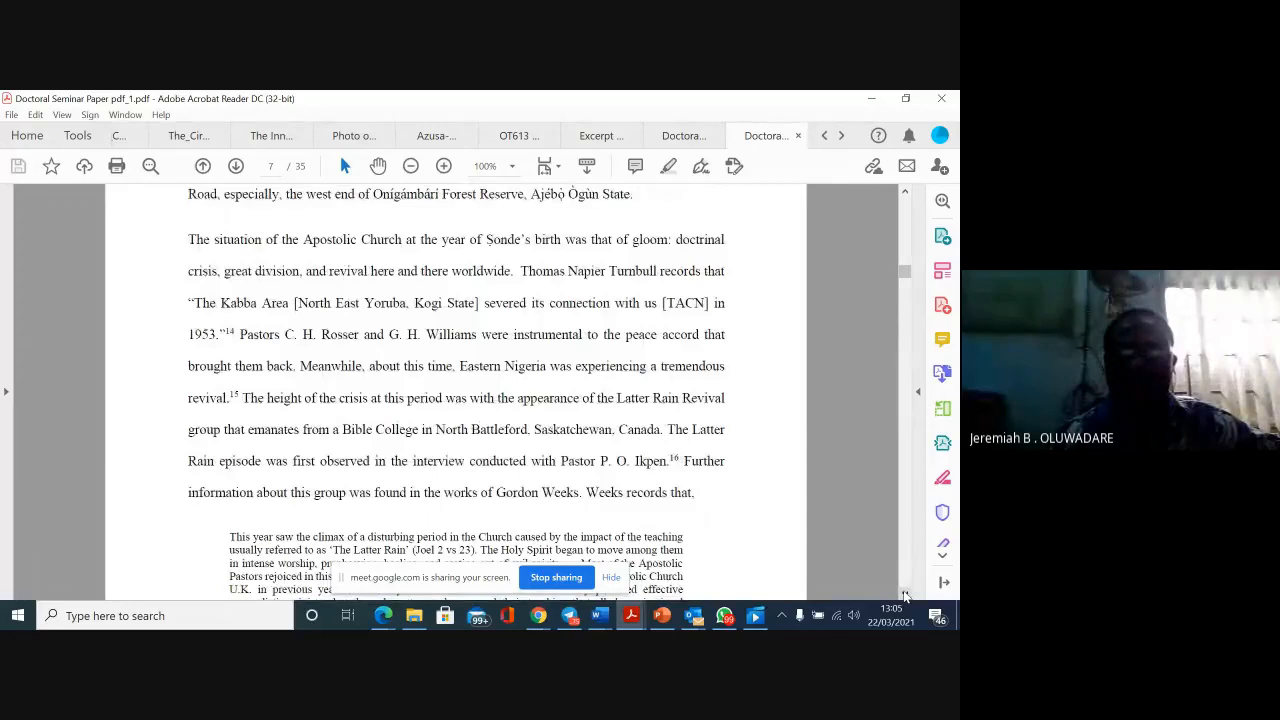
{"action": "scroll", "scroll_direction": "down", "scroll_amount": 3}
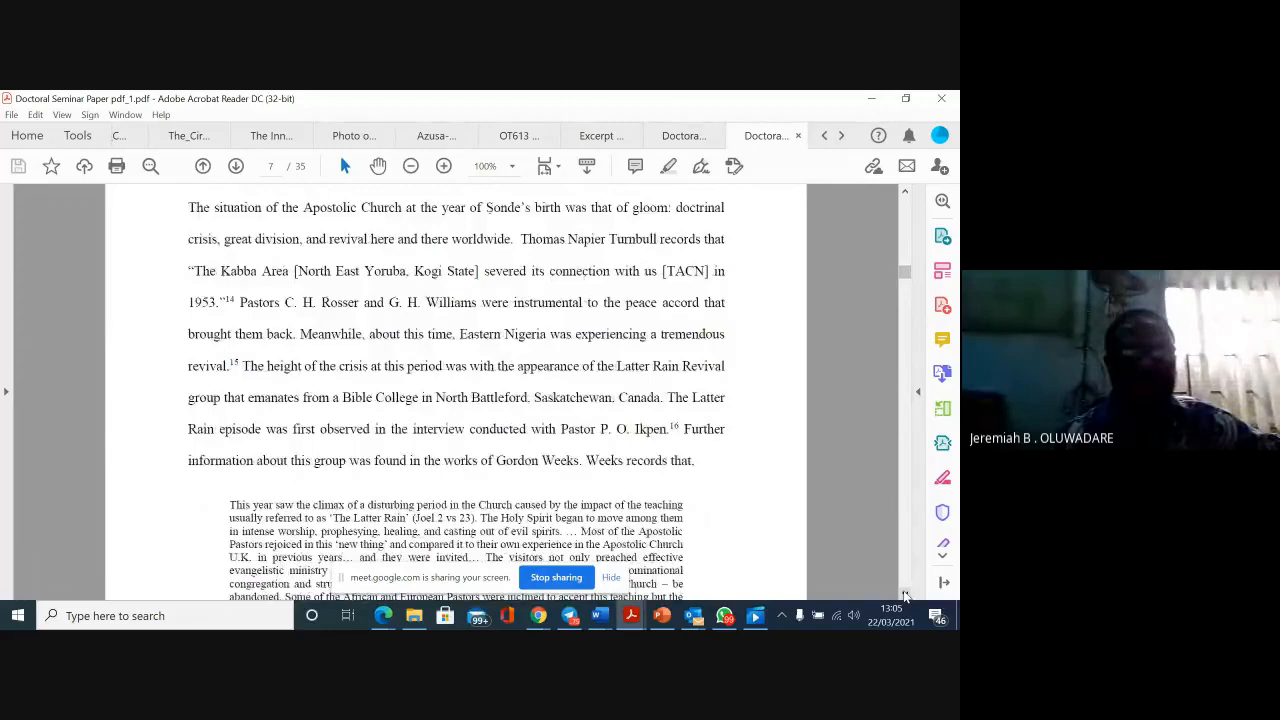
{"action": "scroll", "scroll_direction": "down", "scroll_amount": 3}
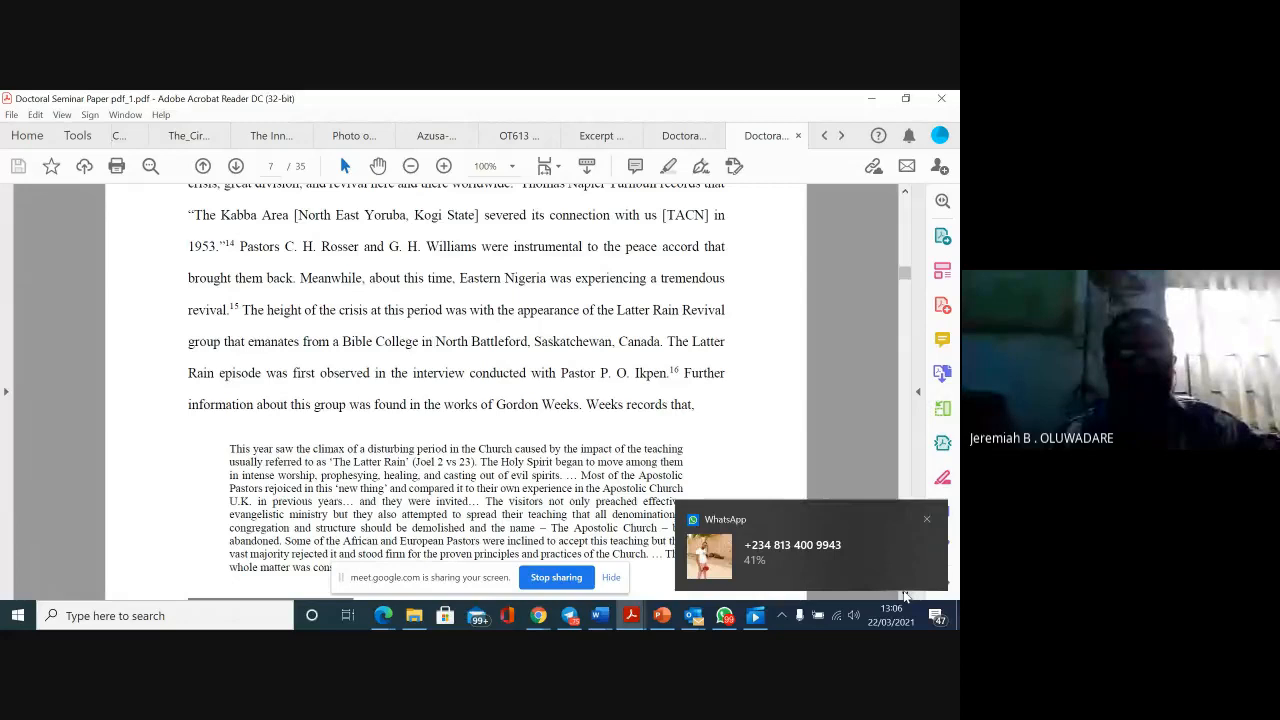
{"action": "left_click", "coordinate": [926, 520]}
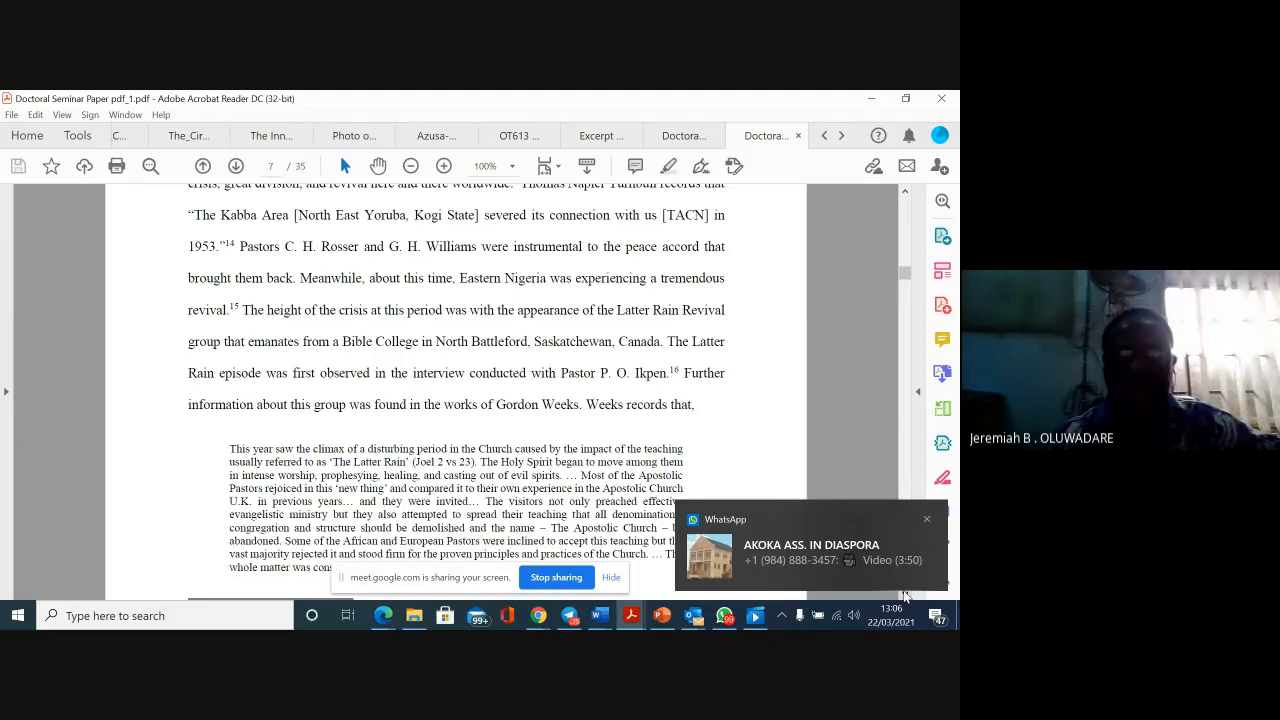
{"action": "left_click", "coordinate": [926, 518]}
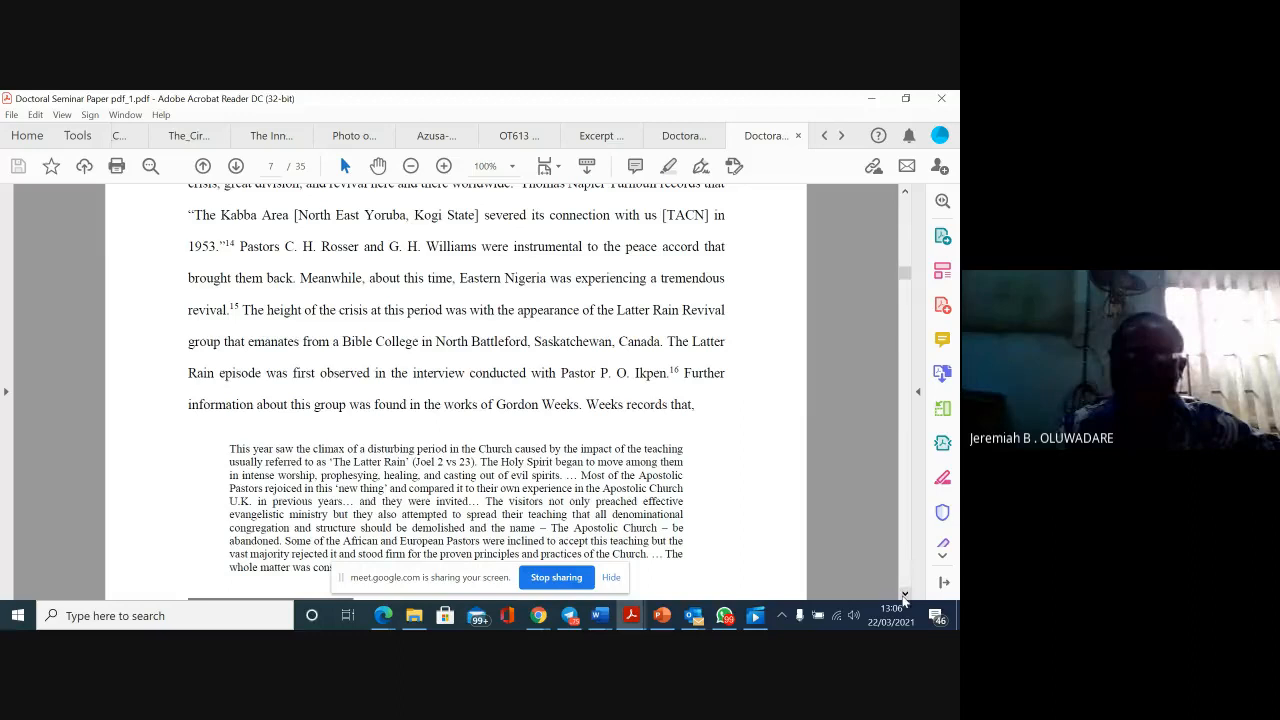
Scroll past page 7's footnotes to the top of page 8 on the May 1953 General Council schism.
{"action": "scroll", "scroll_direction": "down", "scroll_amount": 3}
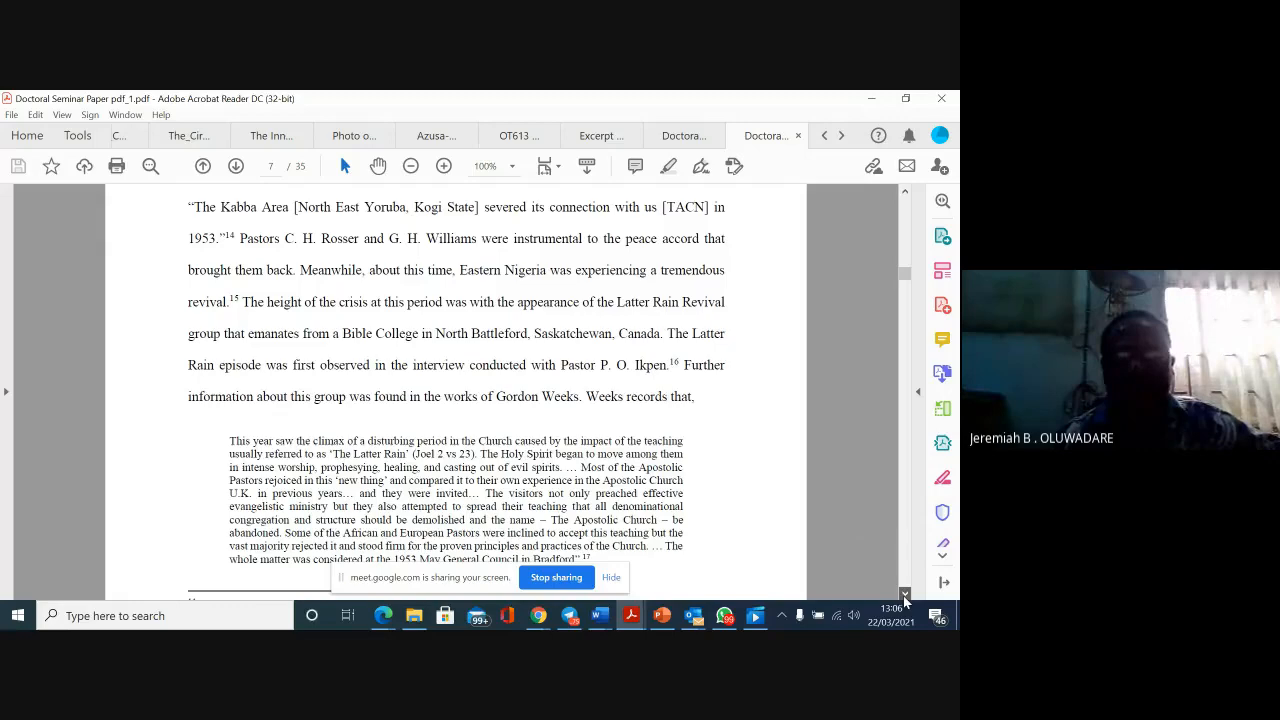
{"action": "scroll", "scroll_direction": "down", "scroll_amount": 3}
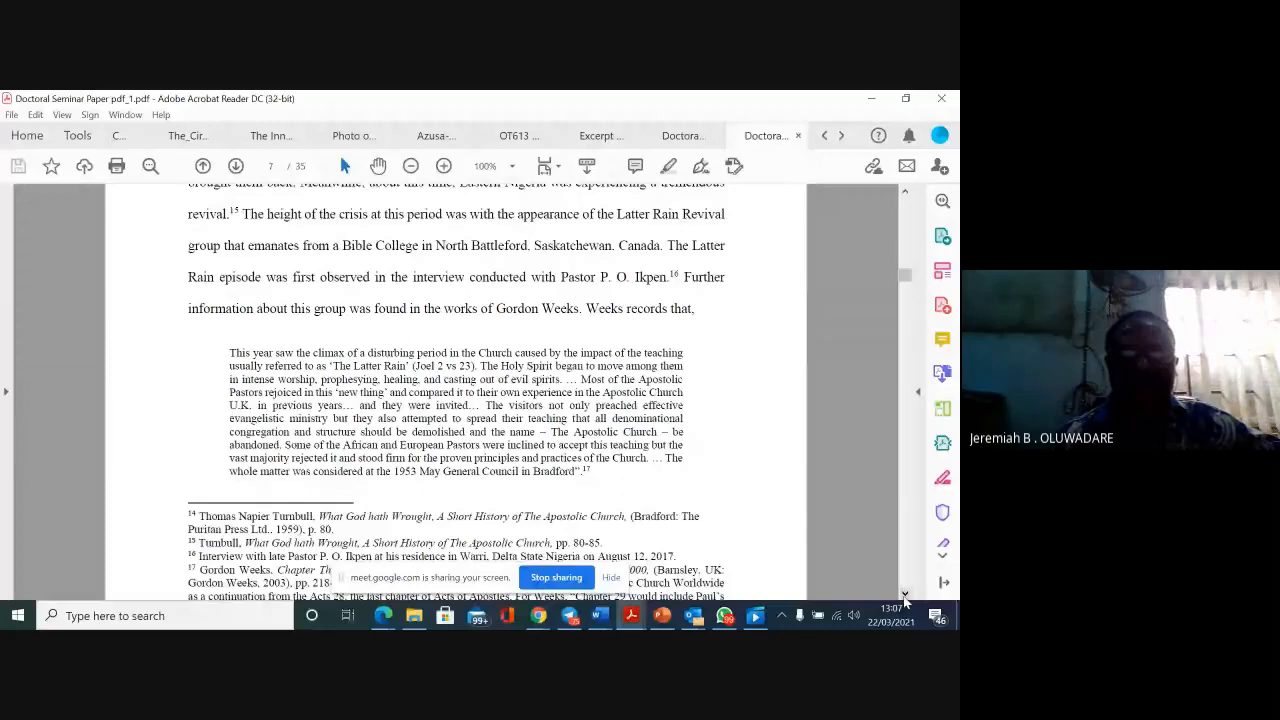
{"action": "scroll", "scroll_direction": "down", "scroll_amount": 3}
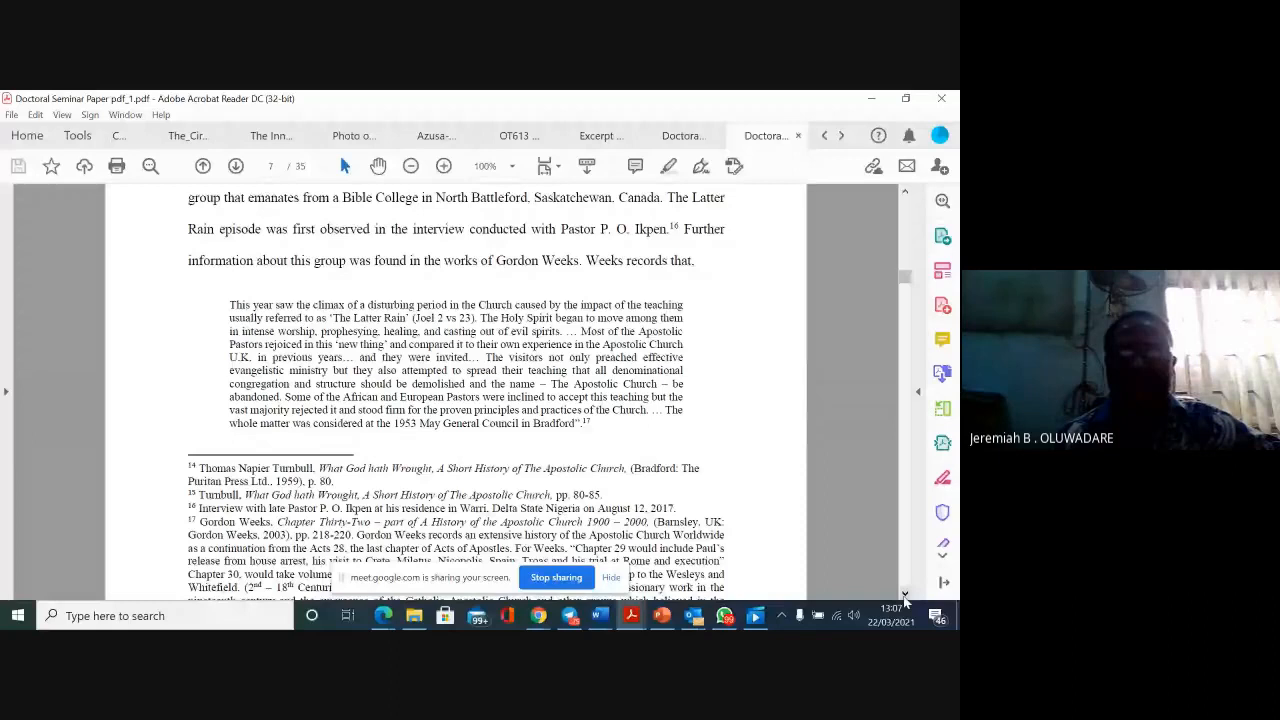
{"action": "left_click", "coordinate": [236, 166]}
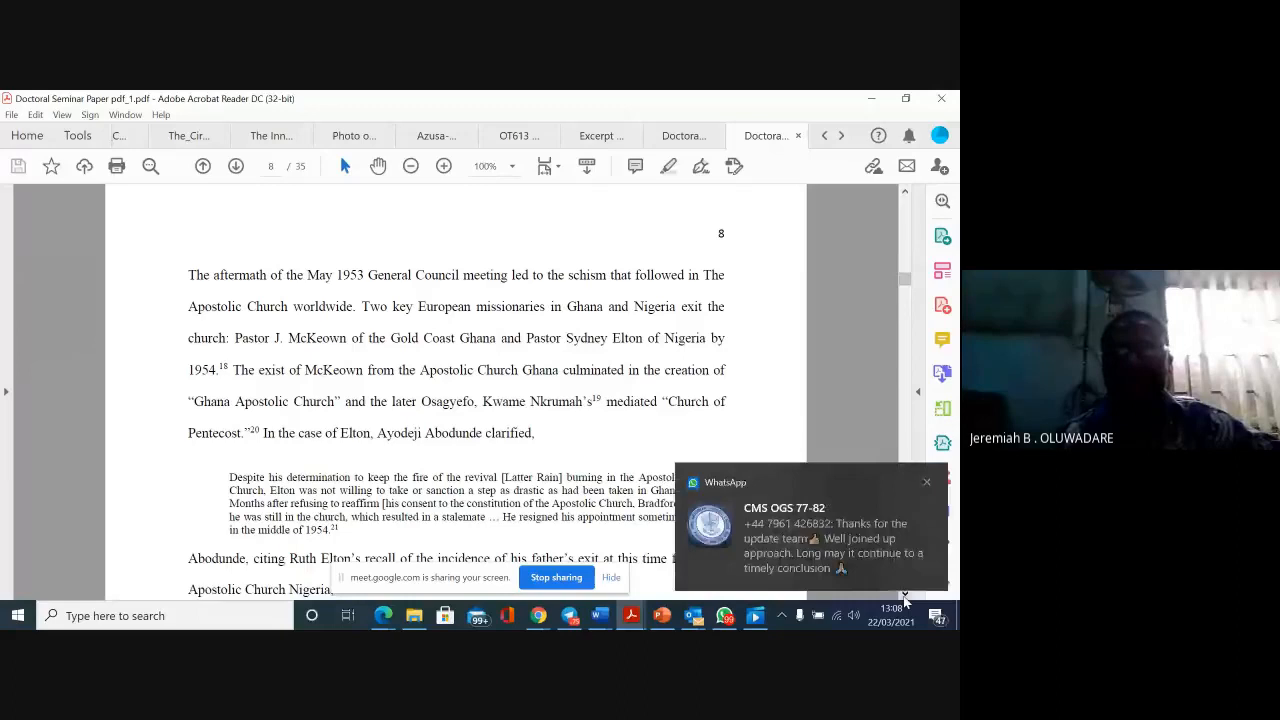
{"action": "left_click", "coordinate": [924, 482]}
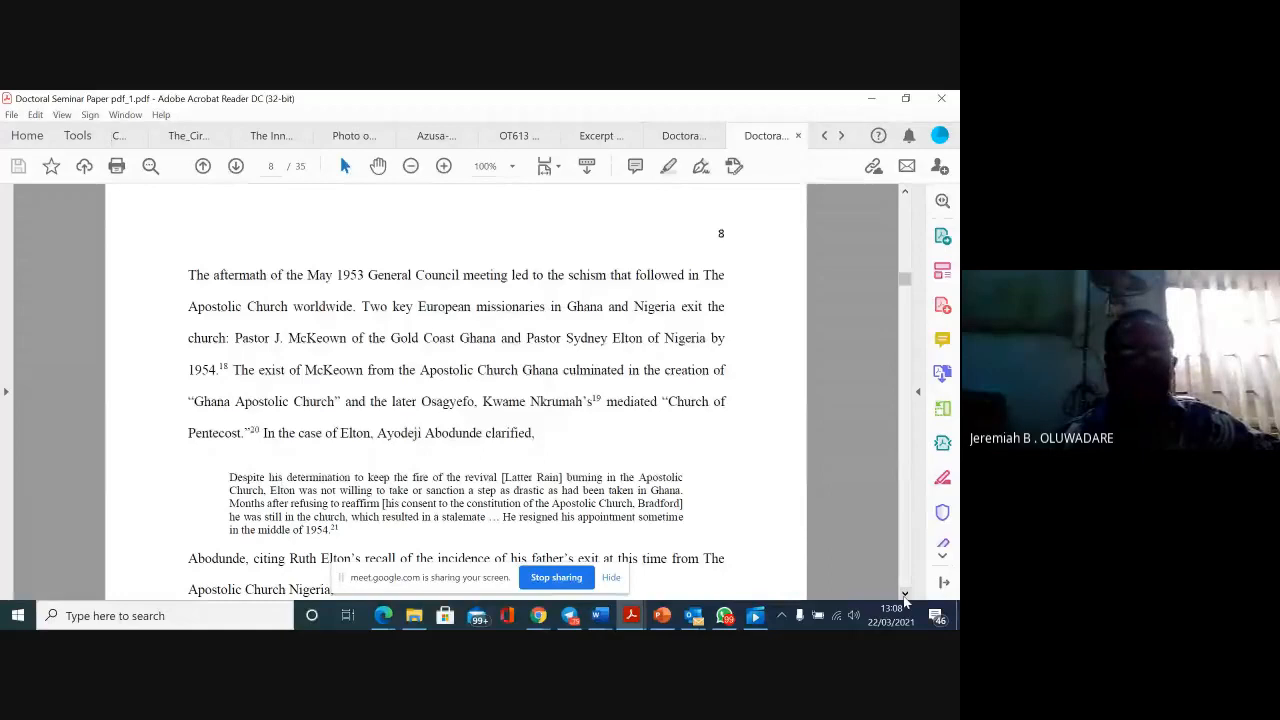
Scroll down page 8 to Ruth Elton's quoted recollection of her father's exit at Oke Oye.
{"action": "scroll", "scroll_direction": "down", "scroll_amount": 3}
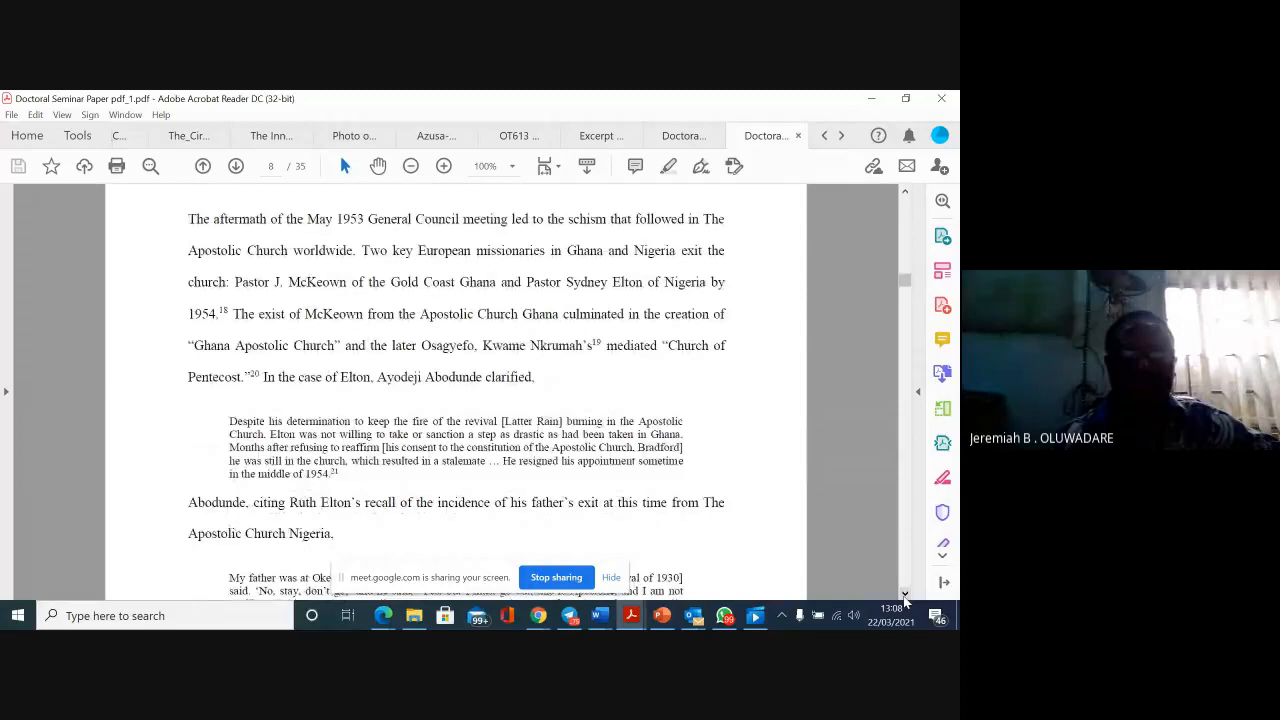
{"action": "scroll", "scroll_direction": "down", "scroll_amount": 3}
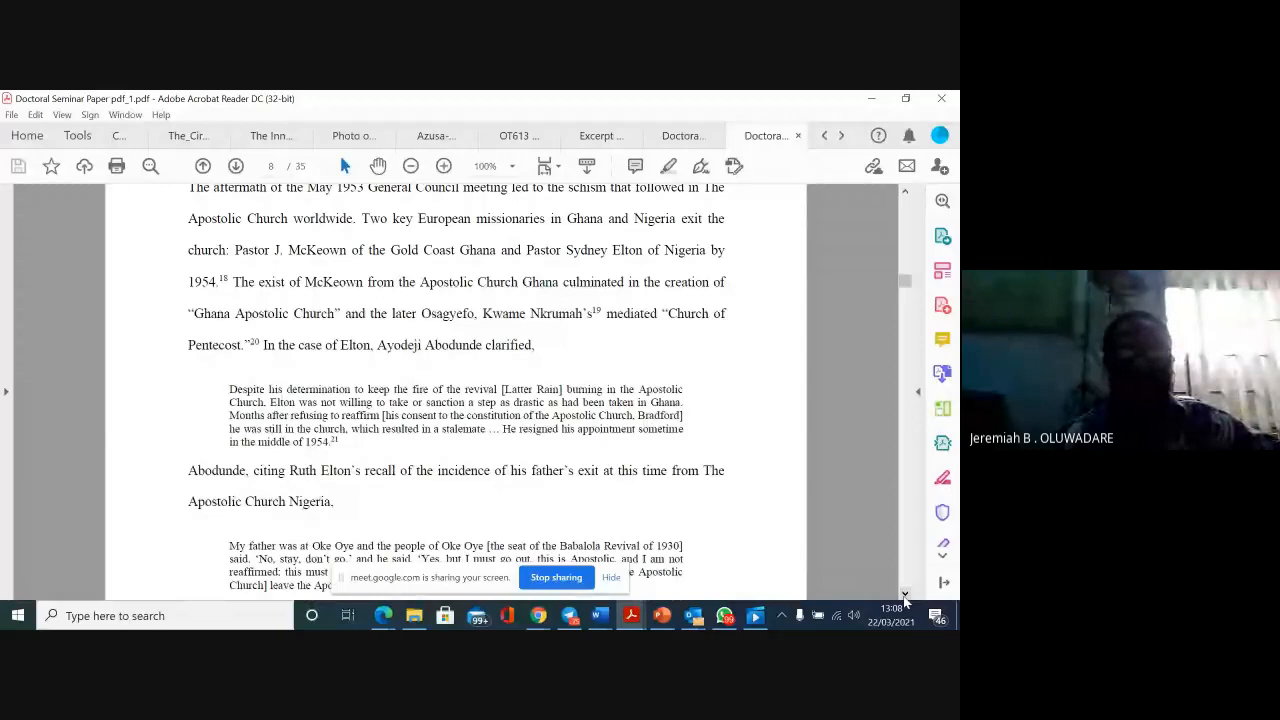
{"action": "scroll", "scroll_direction": "down", "scroll_amount": 3}
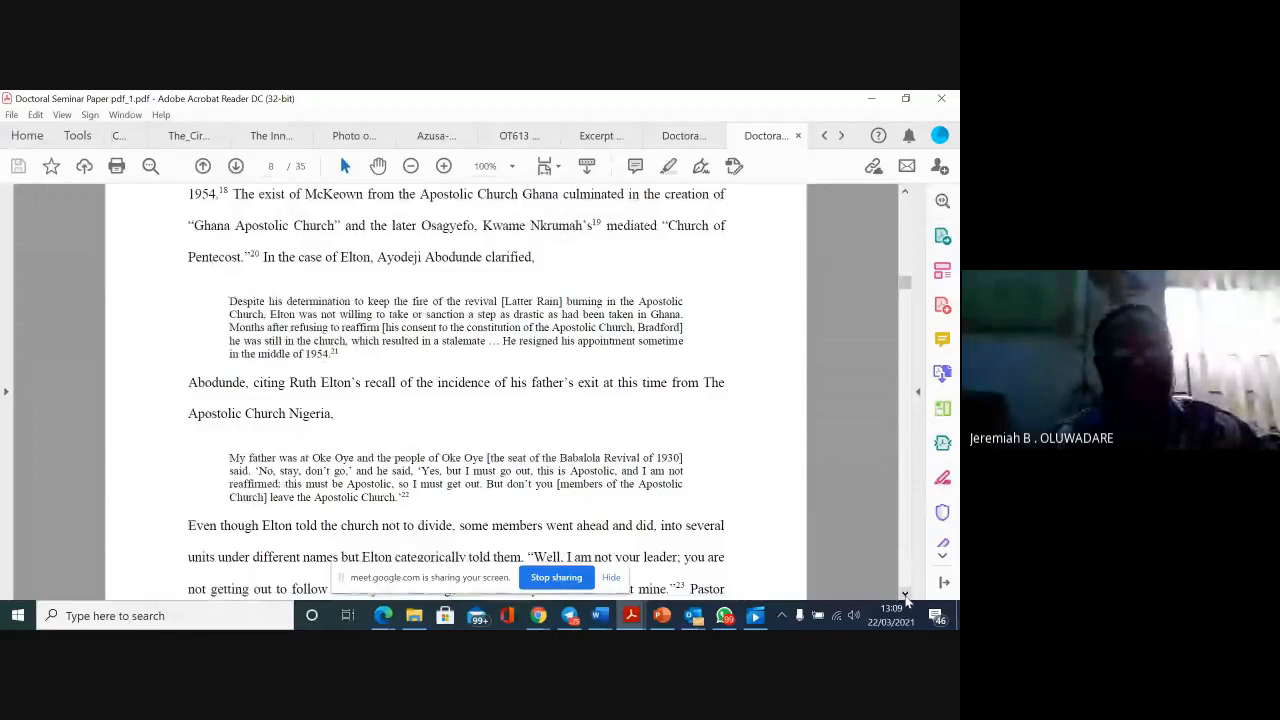
Scroll from page 8 onto page 9, introducing James Olúmìdé's father and Ìpóró village.
{"action": "scroll", "scroll_direction": "down", "scroll_amount": 3}
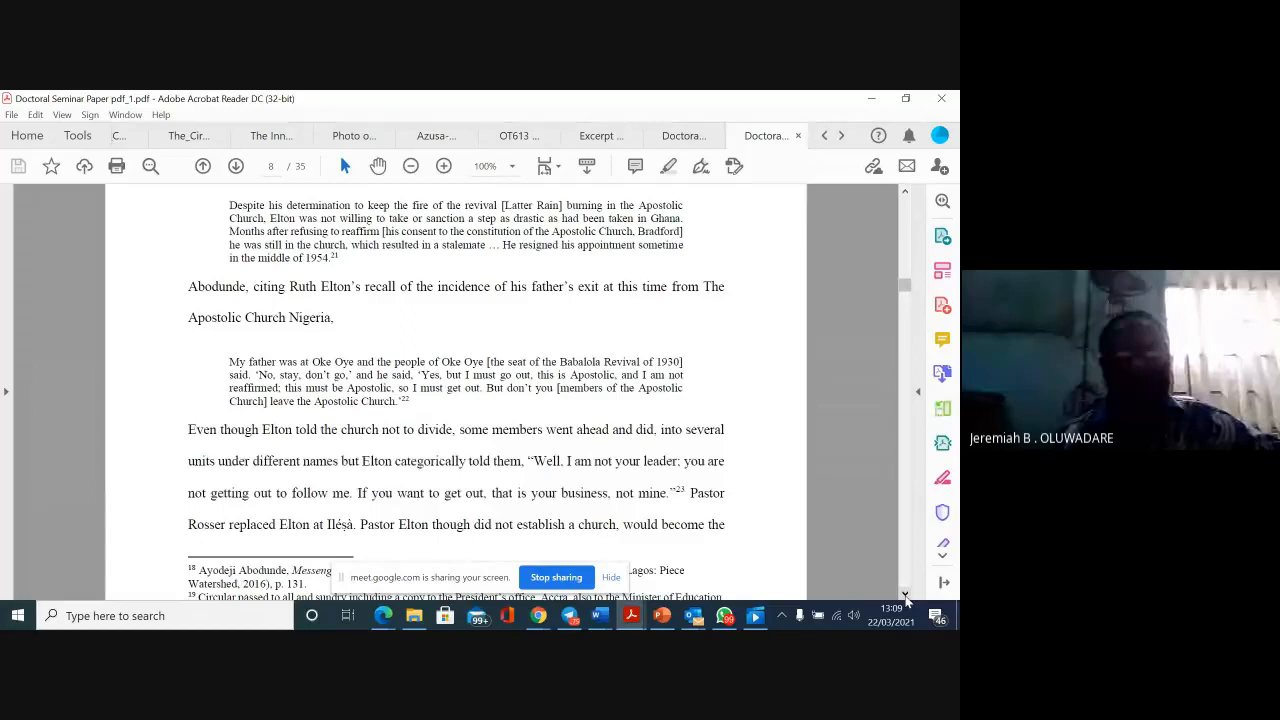
{"action": "scroll", "scroll_direction": "up", "scroll_amount": 3}
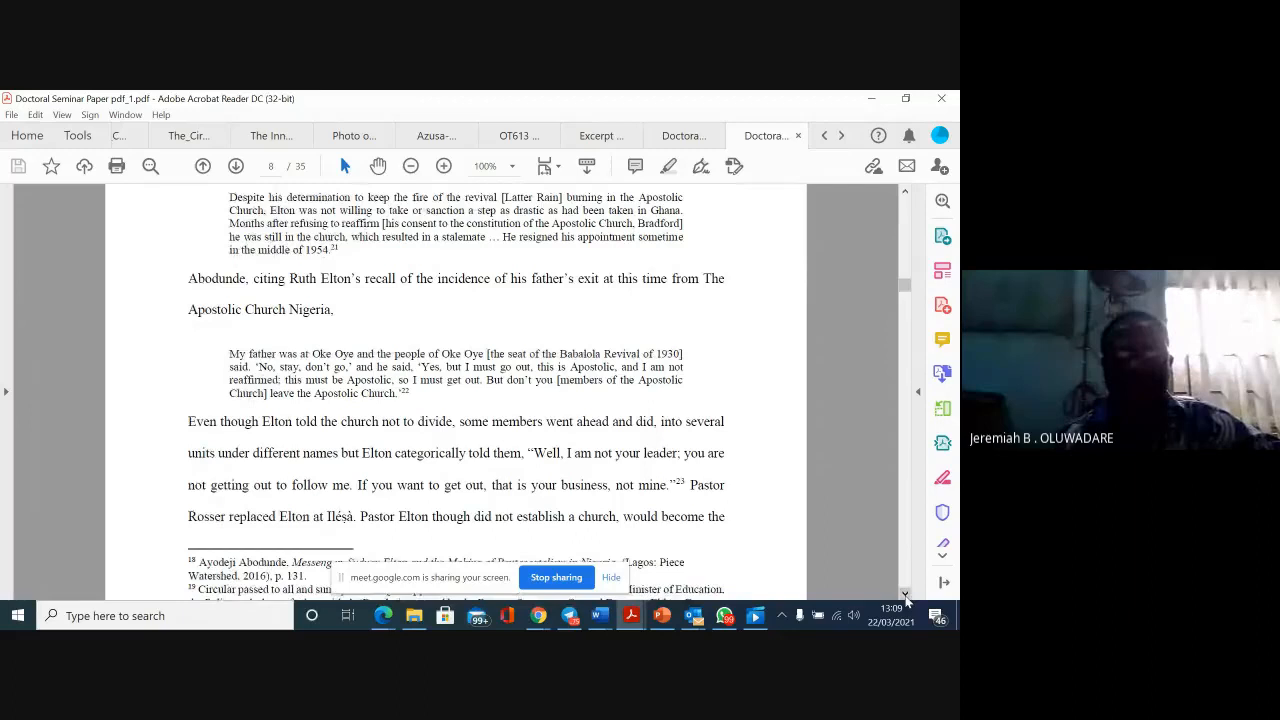
{"action": "scroll", "scroll_direction": "down", "scroll_amount": 3}
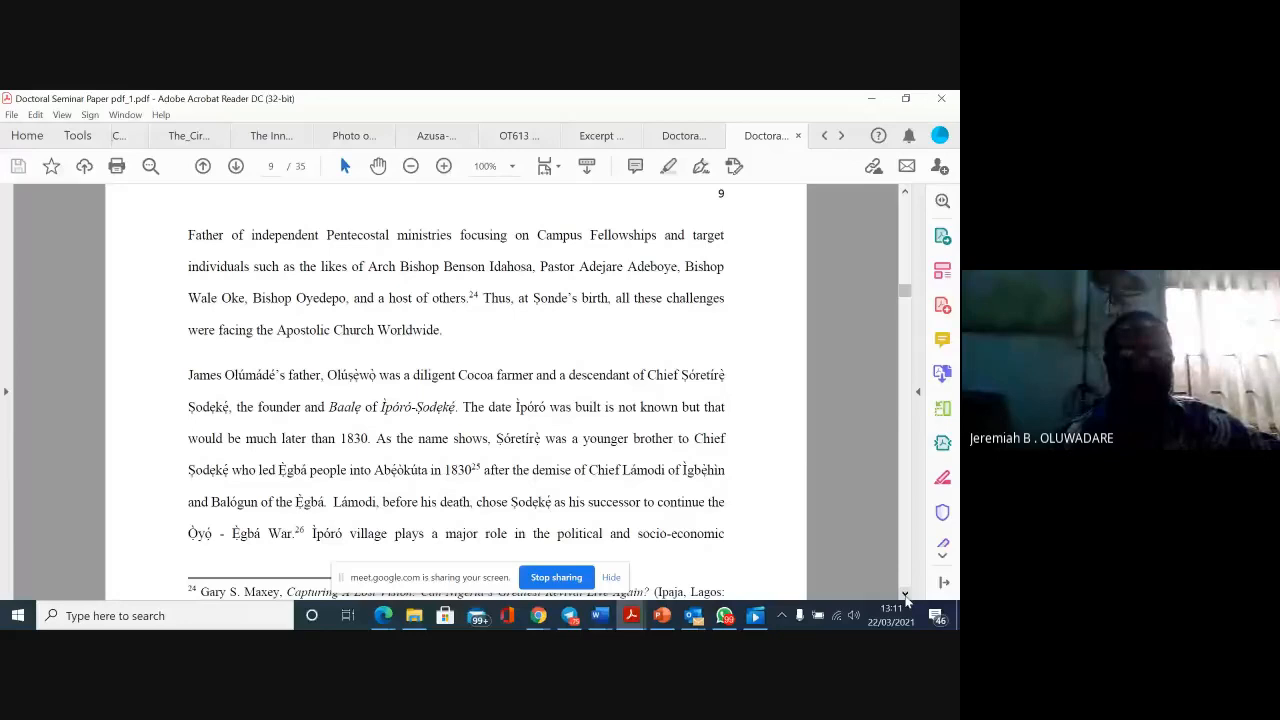
Scroll through page 10 and its footnotes to page 11 on Sonde's 1985 call to ministry.
{"action": "scroll", "scroll_direction": "down", "scroll_amount": 3}
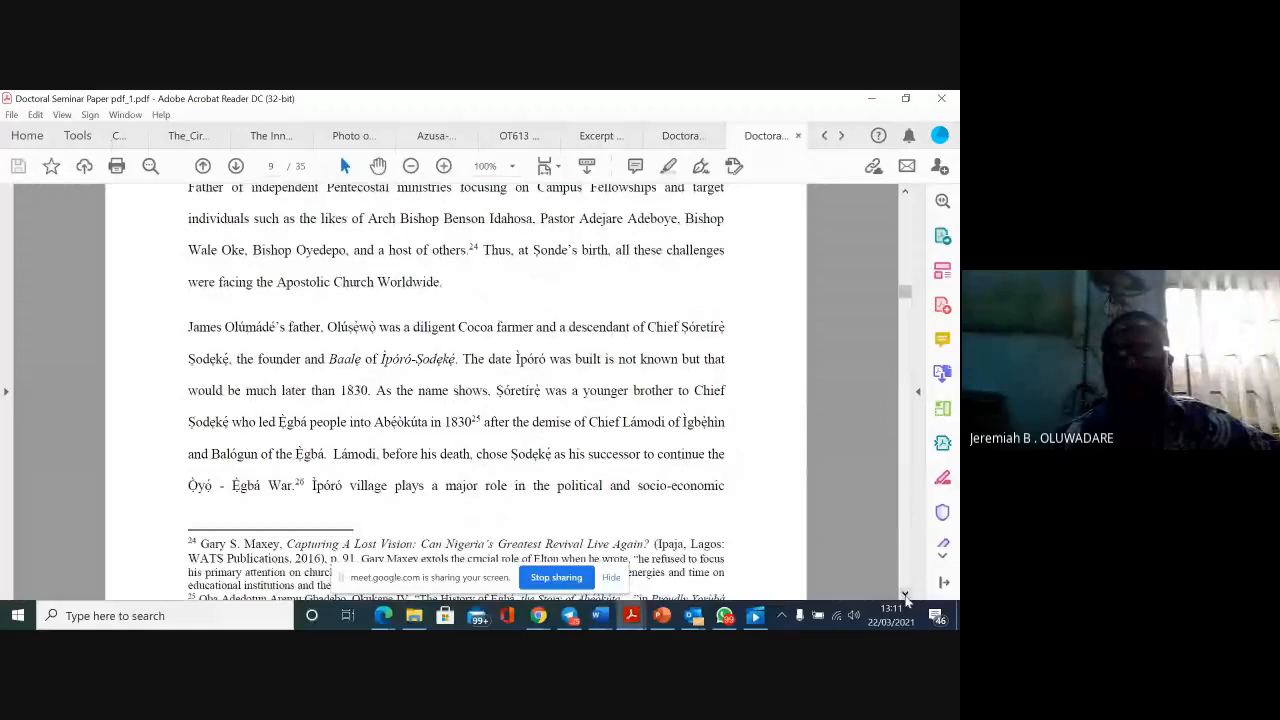
{"action": "scroll", "scroll_direction": "down", "scroll_amount": 3}
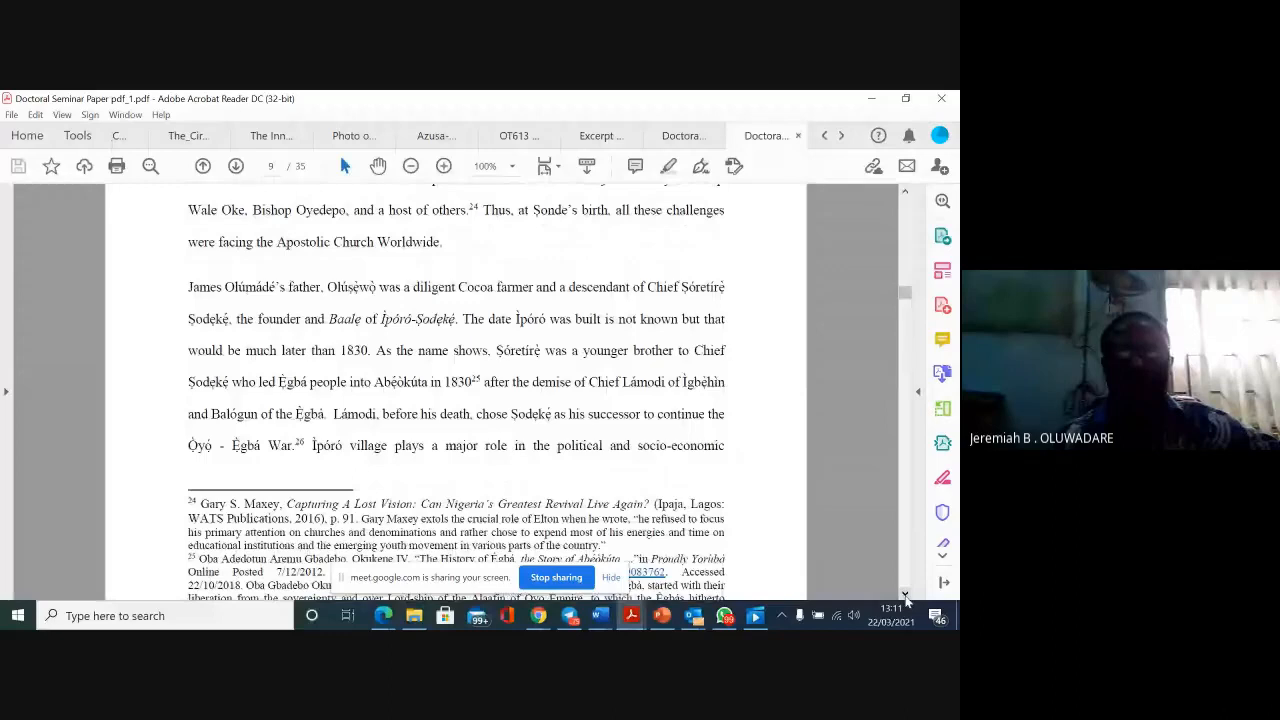
{"action": "scroll", "scroll_direction": "down", "scroll_amount": 3}
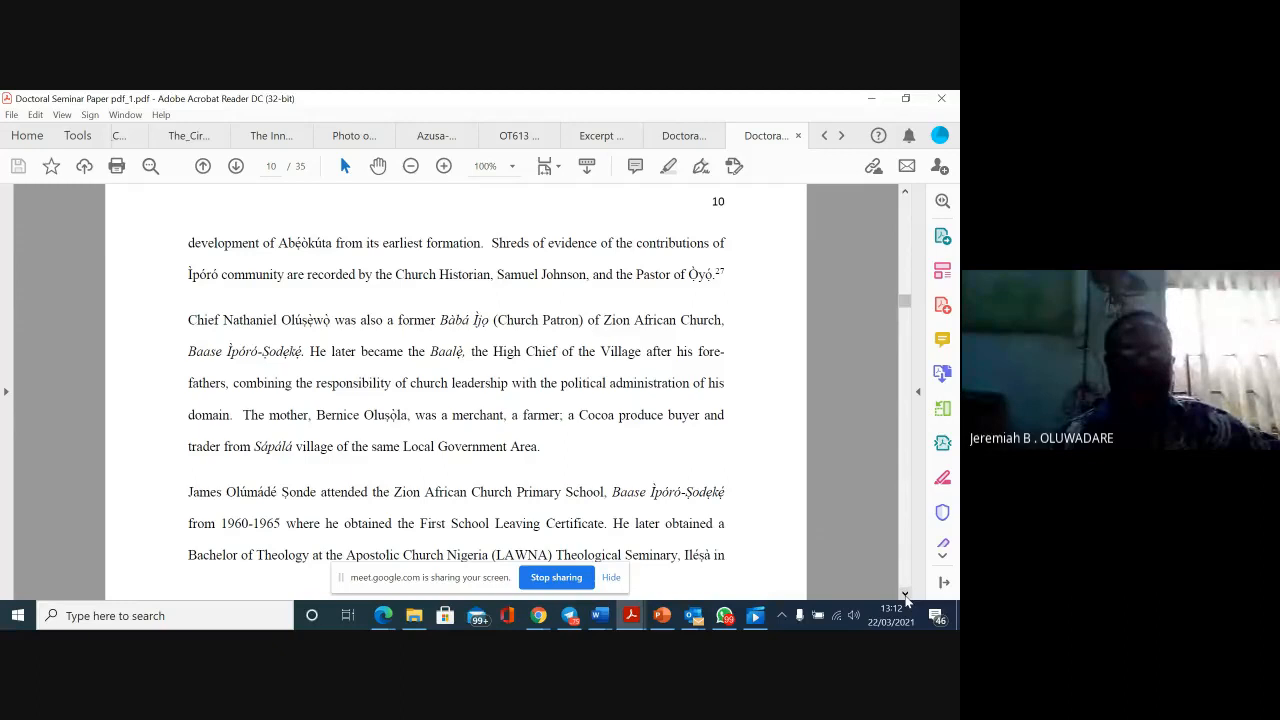
{"action": "scroll", "scroll_direction": "down", "scroll_amount": 3}
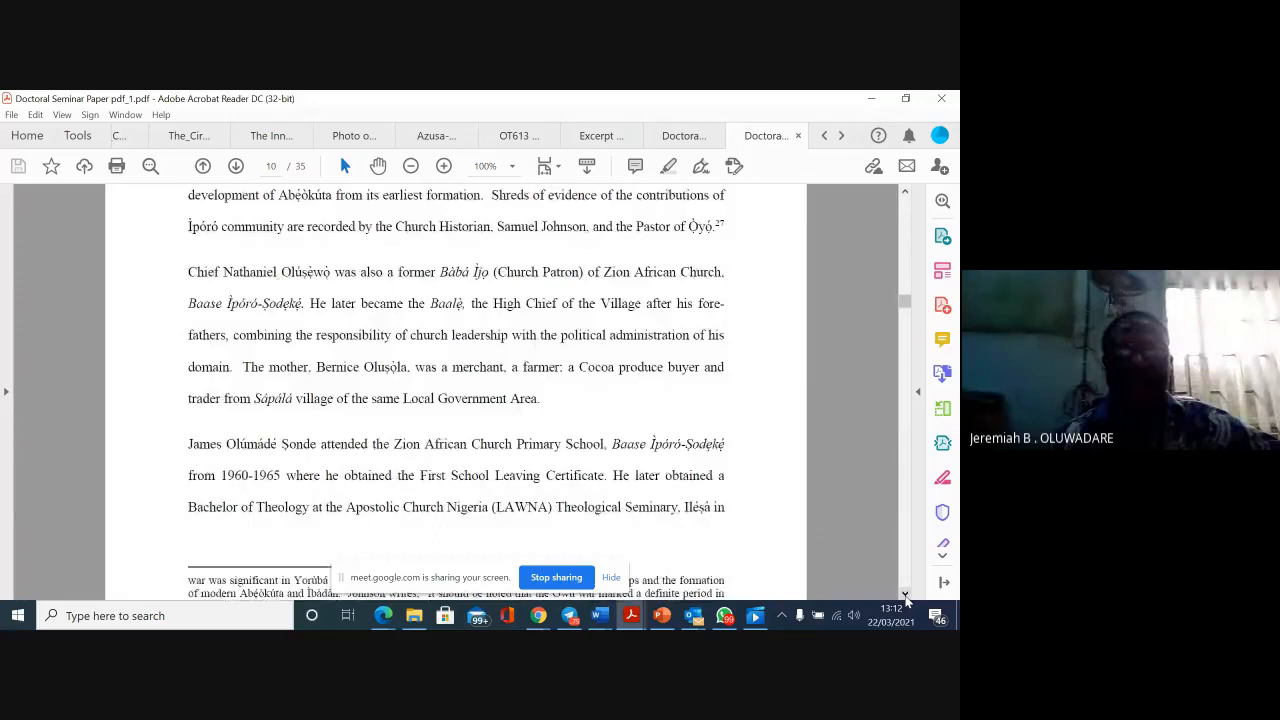
{"action": "scroll", "scroll_direction": "down", "scroll_amount": 3}
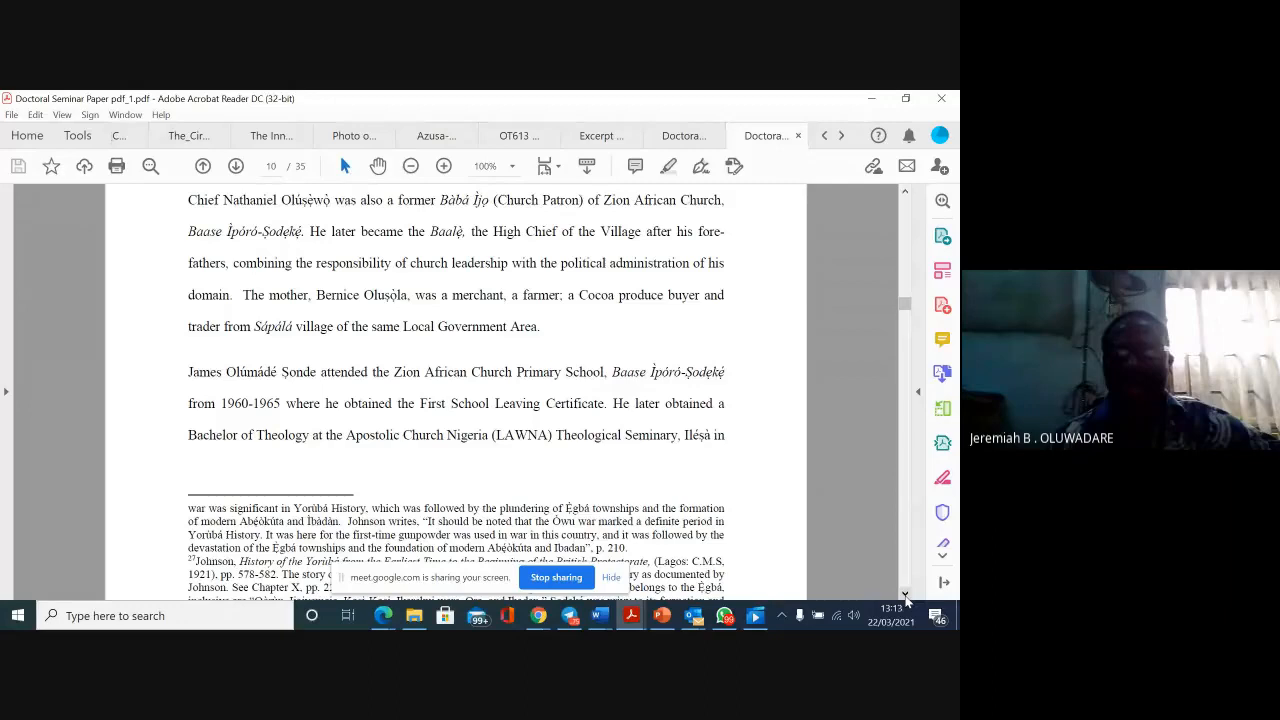
{"action": "scroll", "scroll_direction": "down", "scroll_amount": 3}
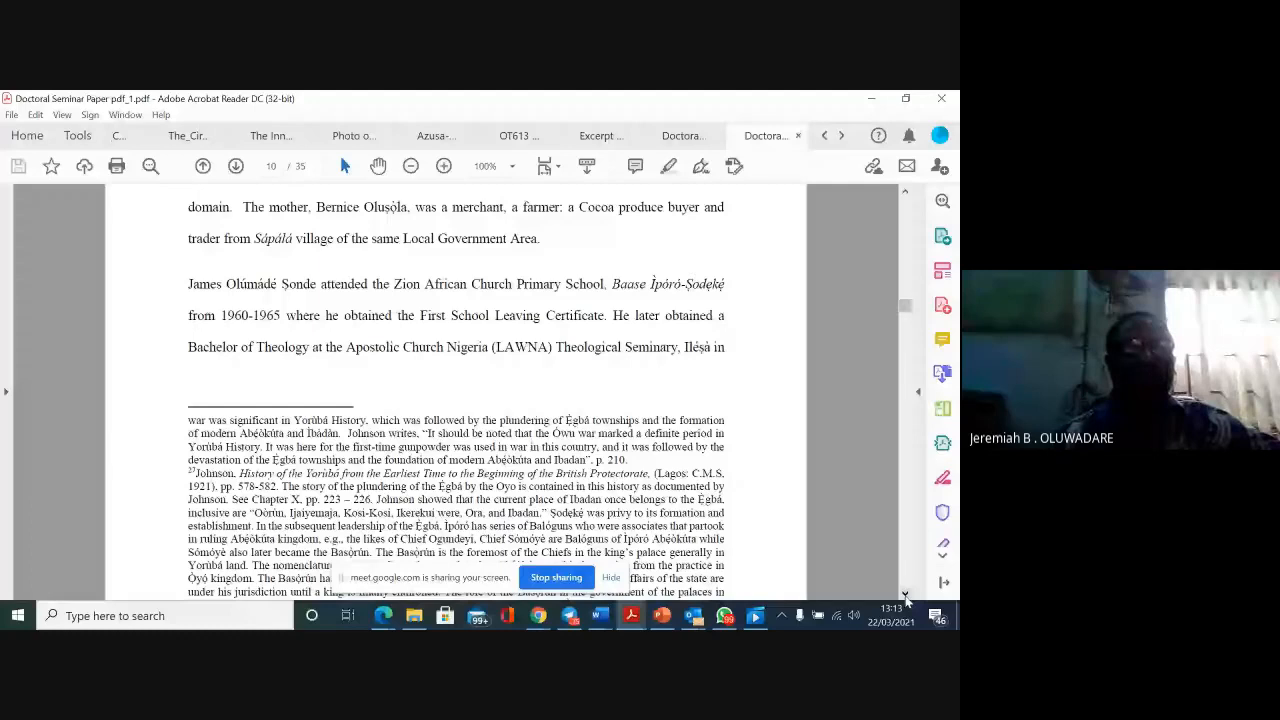
{"action": "scroll", "scroll_direction": "down", "scroll_amount": 3}
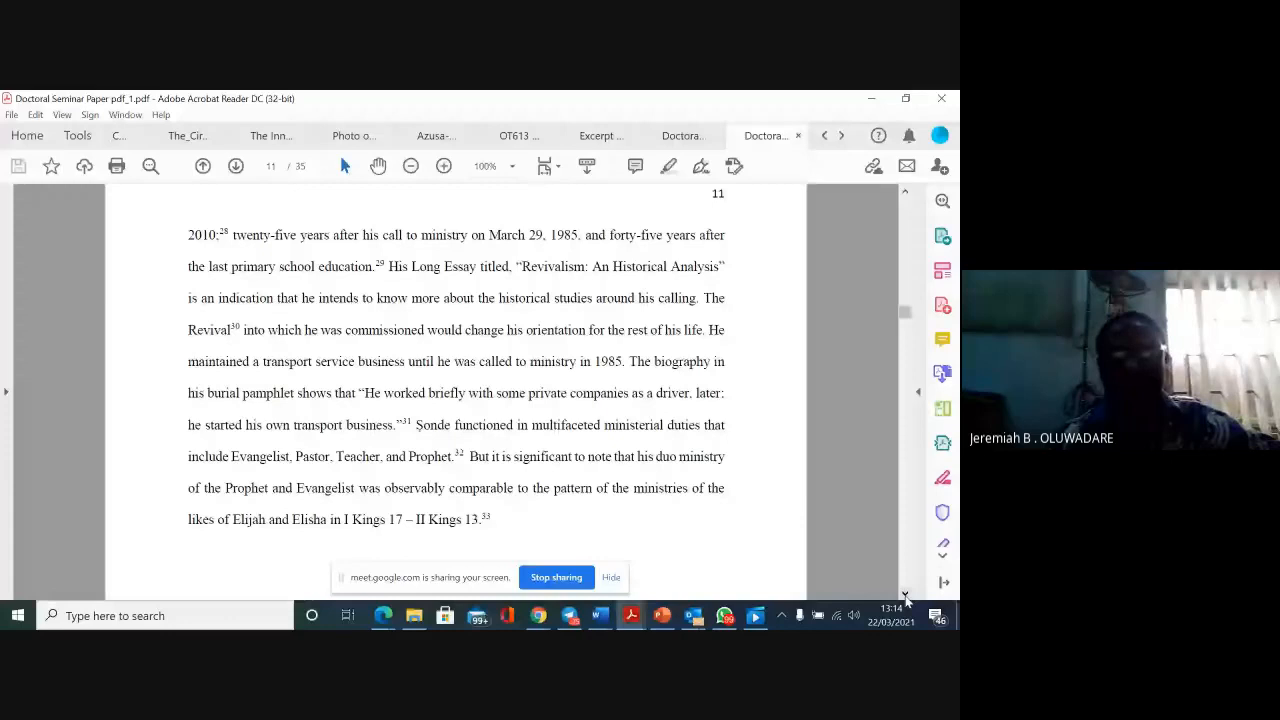
Scroll to the top of page 12 describing the 1985 Akoka Revival.
{"action": "scroll", "scroll_direction": "down", "scroll_amount": 3}
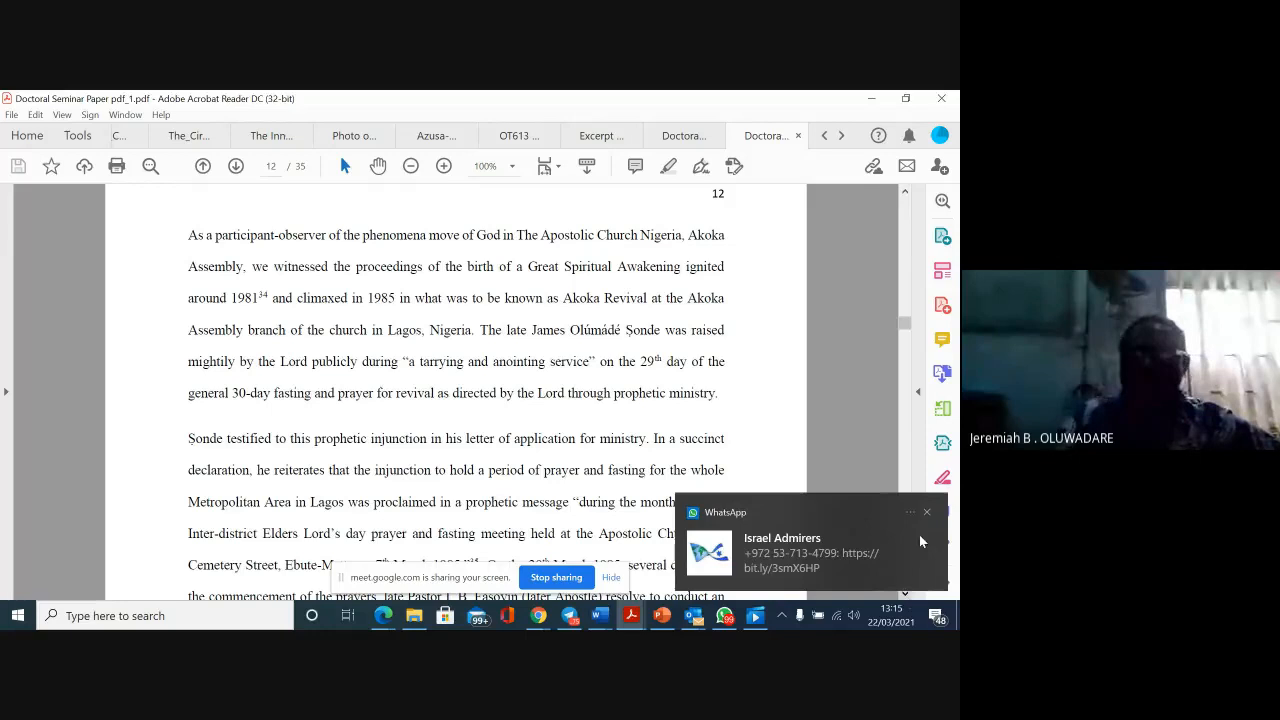
Dismiss the WhatsApp notification and scroll down page 12 to the 29 March 1985 anointing service.
{"action": "left_click", "coordinate": [926, 512]}
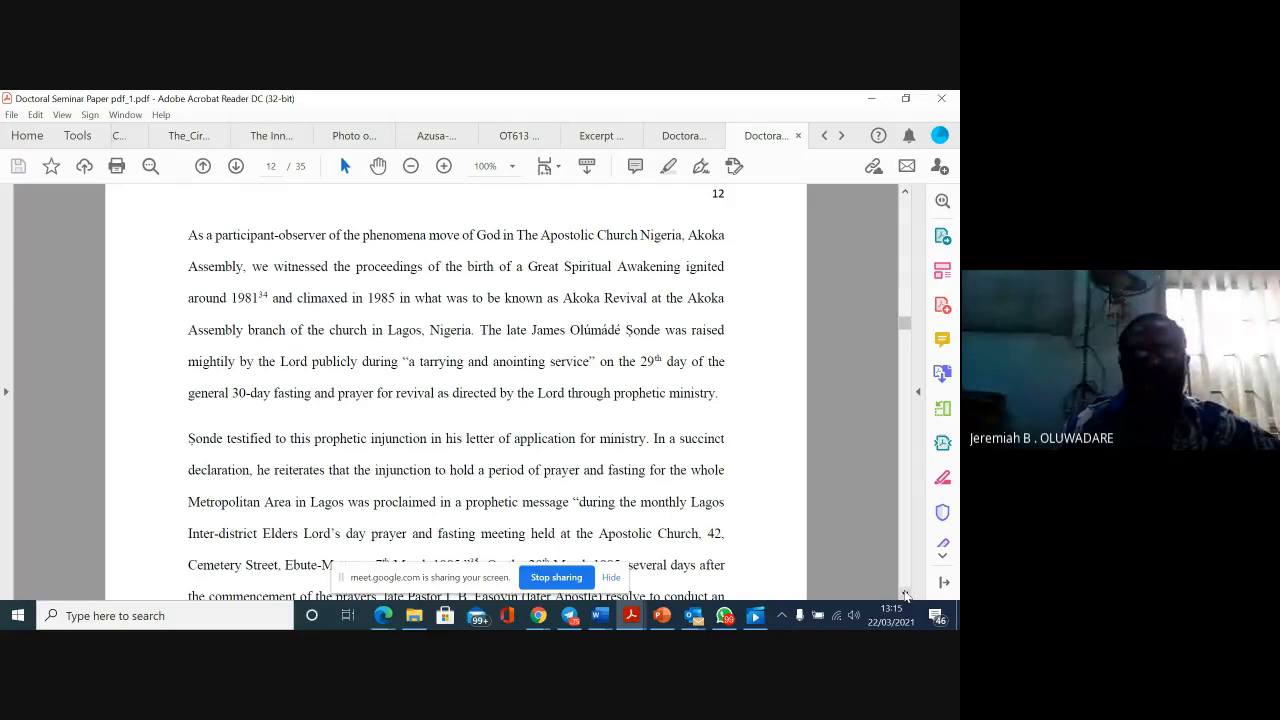
{"action": "scroll", "scroll_direction": "down", "scroll_amount": 3}
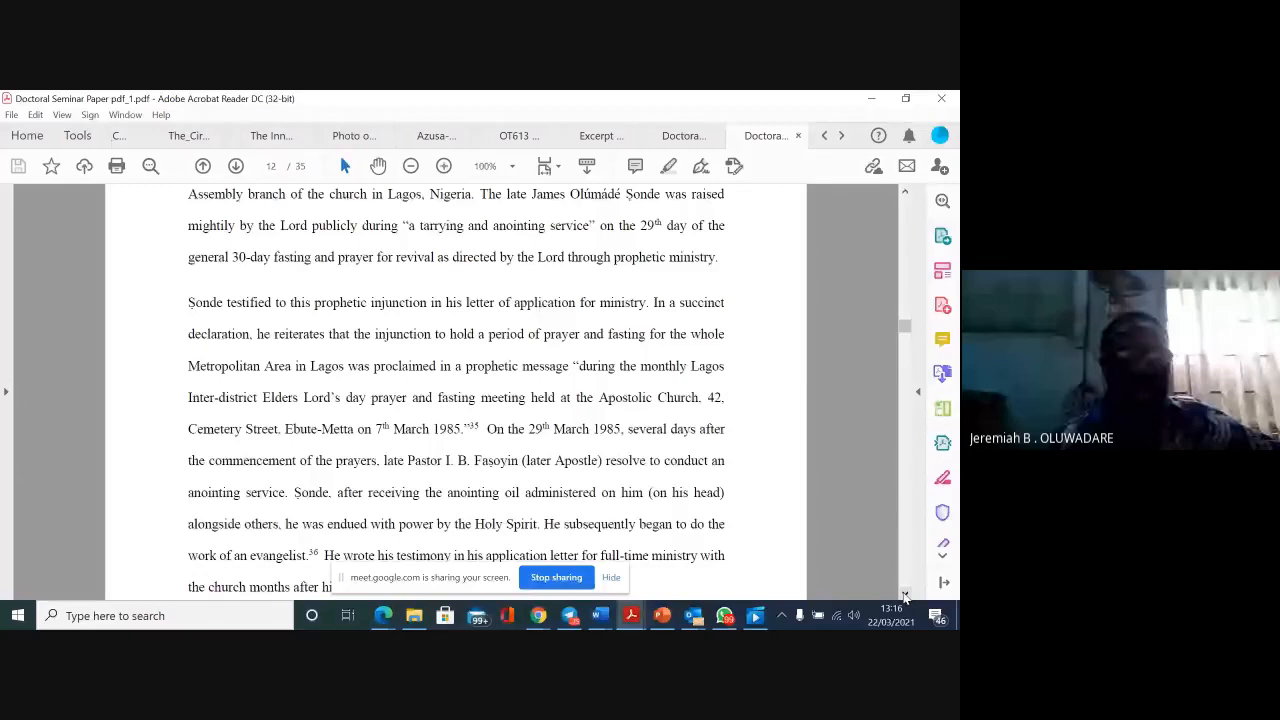
Scroll to the top of page 13 on Sonde's interpretation of his calling and anointing.
{"action": "scroll", "scroll_direction": "down", "scroll_amount": 3}
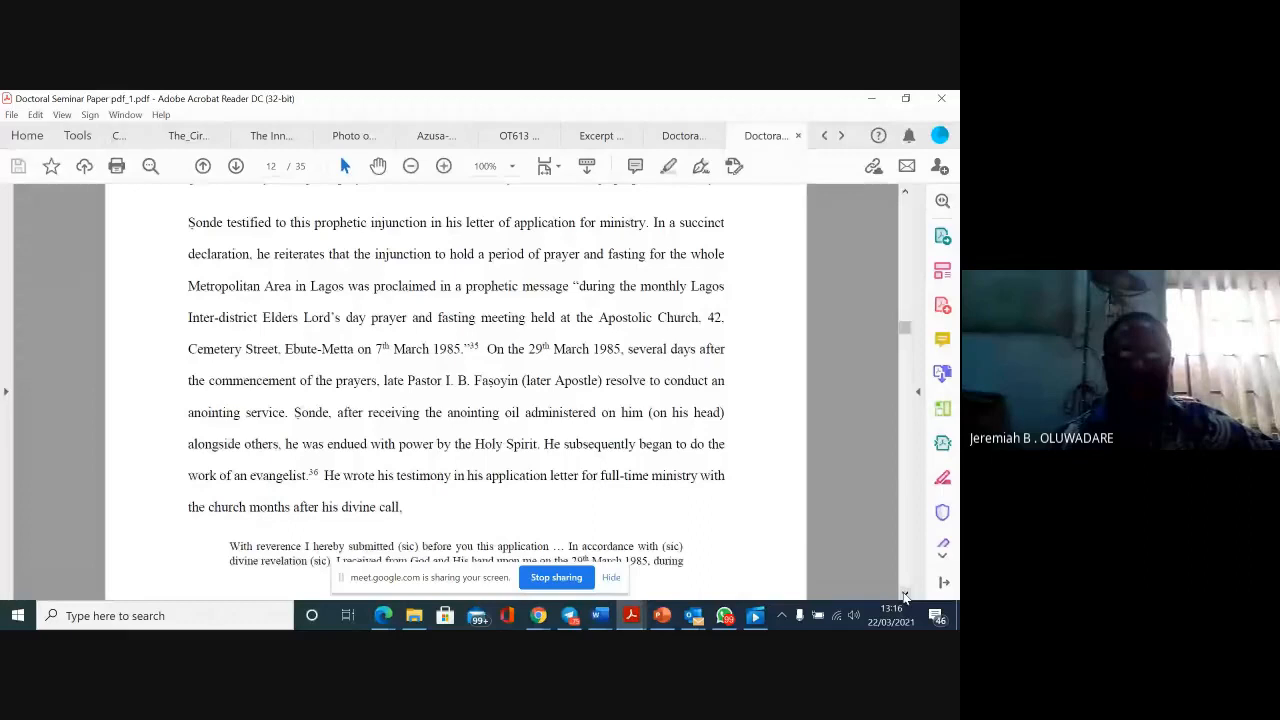
{"action": "scroll", "scroll_direction": "up", "scroll_amount": 3}
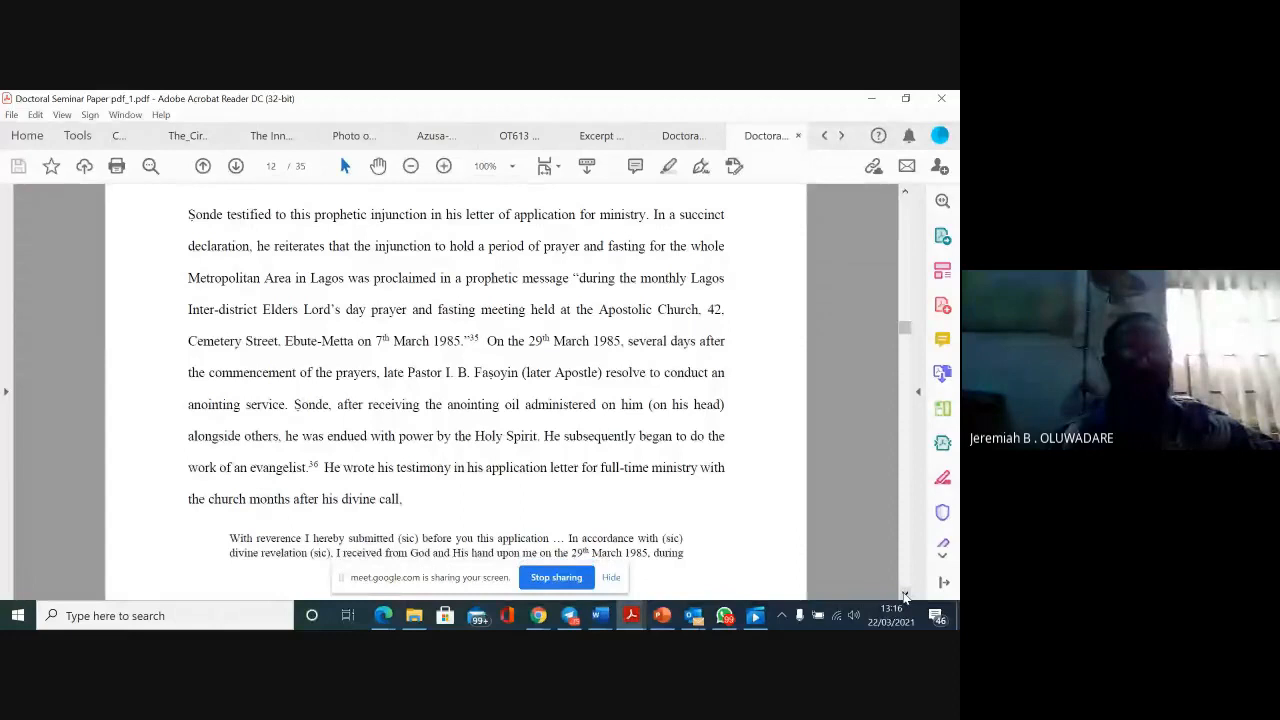
{"action": "scroll", "scroll_direction": "down", "scroll_amount": 3}
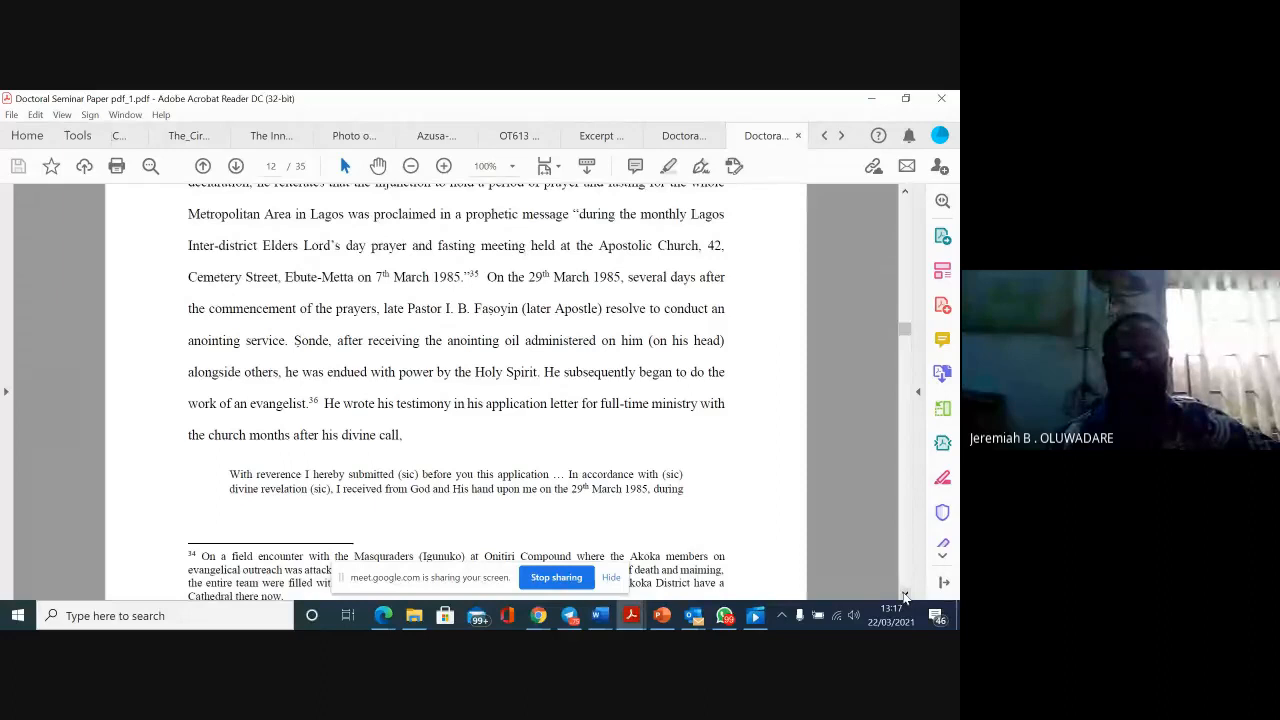
{"action": "scroll", "scroll_direction": "down", "scroll_amount": 3}
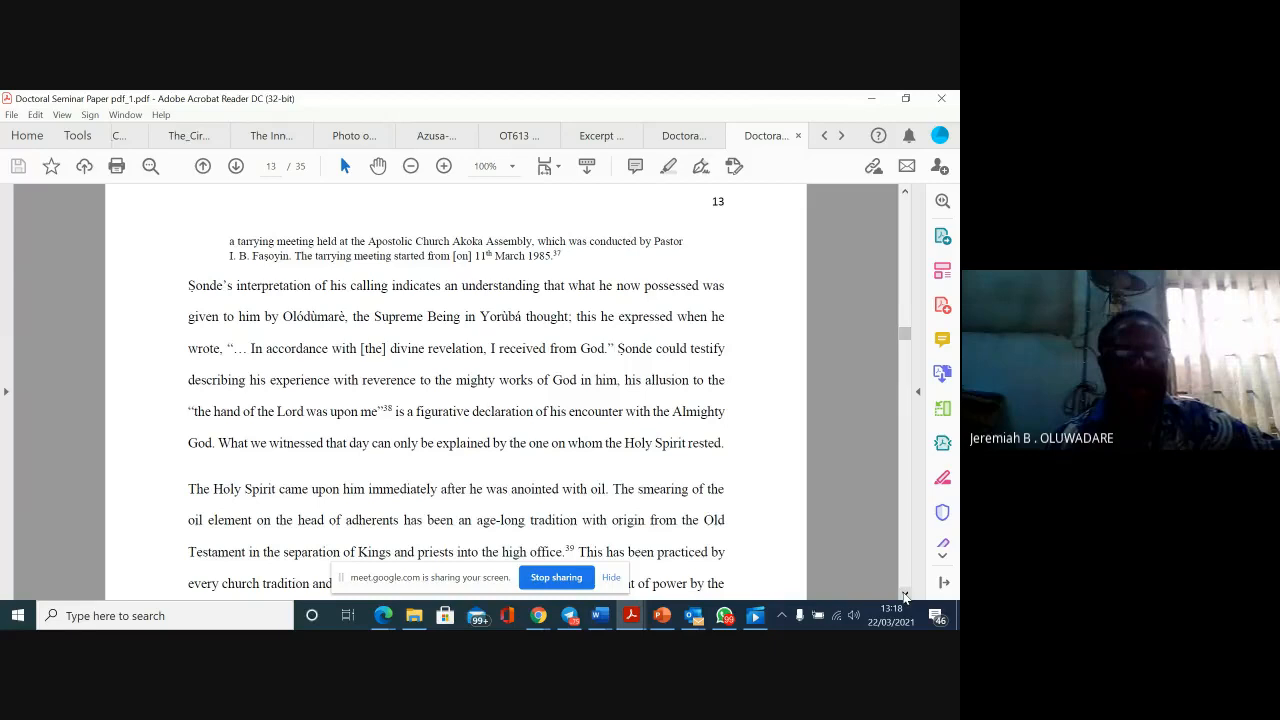
Scroll through page 13 to page 14 quoting the Apostolic Church's tenets of faith.
{"action": "scroll", "scroll_direction": "down", "scroll_amount": 3}
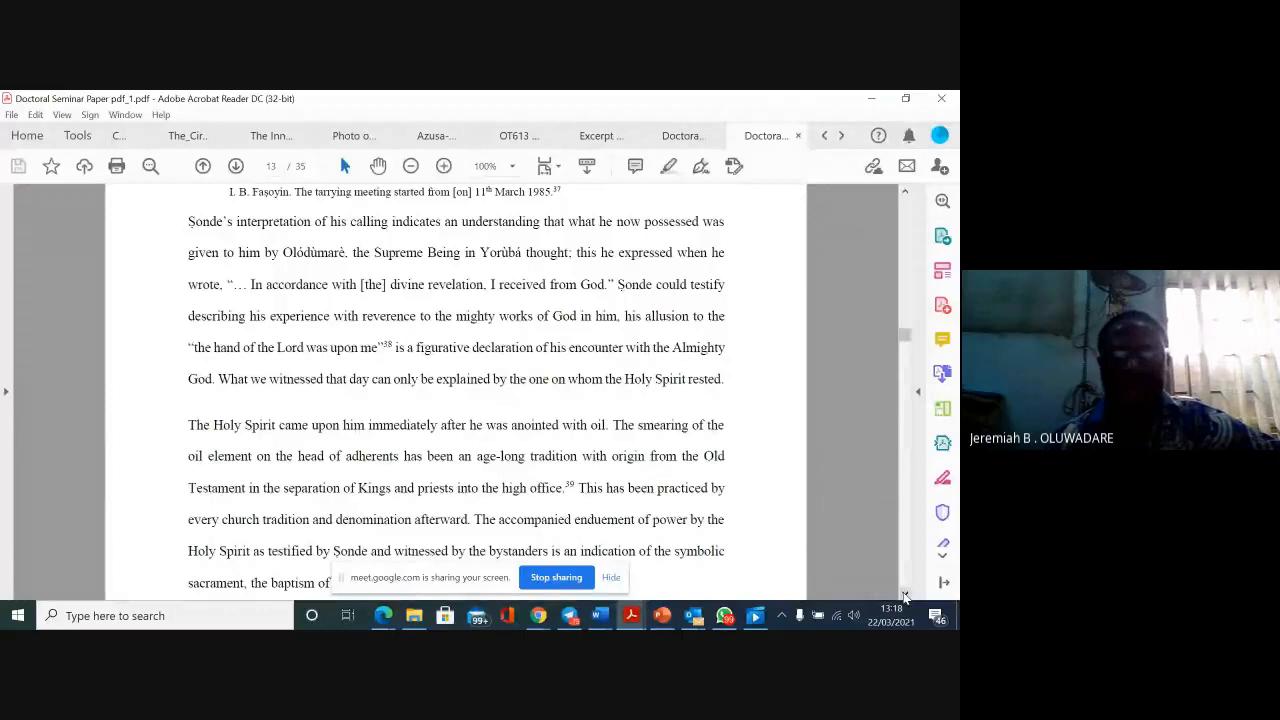
{"action": "scroll", "scroll_direction": "down", "scroll_amount": 3}
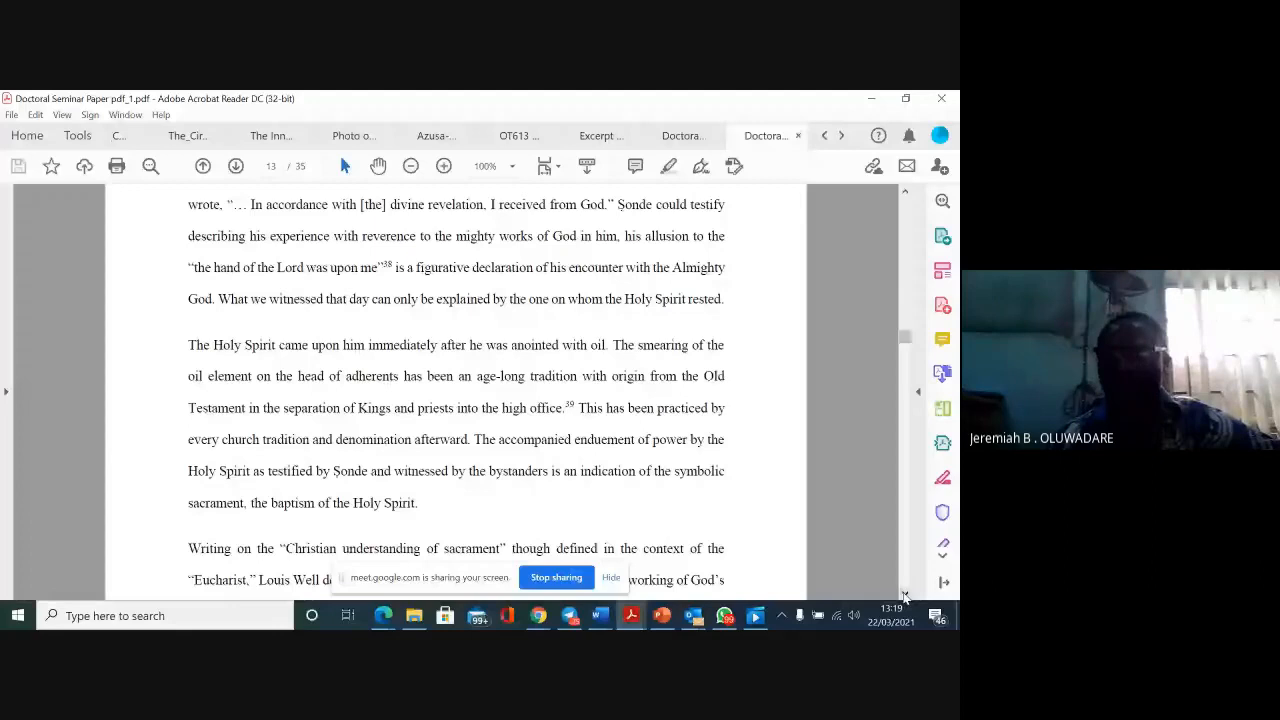
{"action": "scroll", "scroll_direction": "down", "scroll_amount": 3}
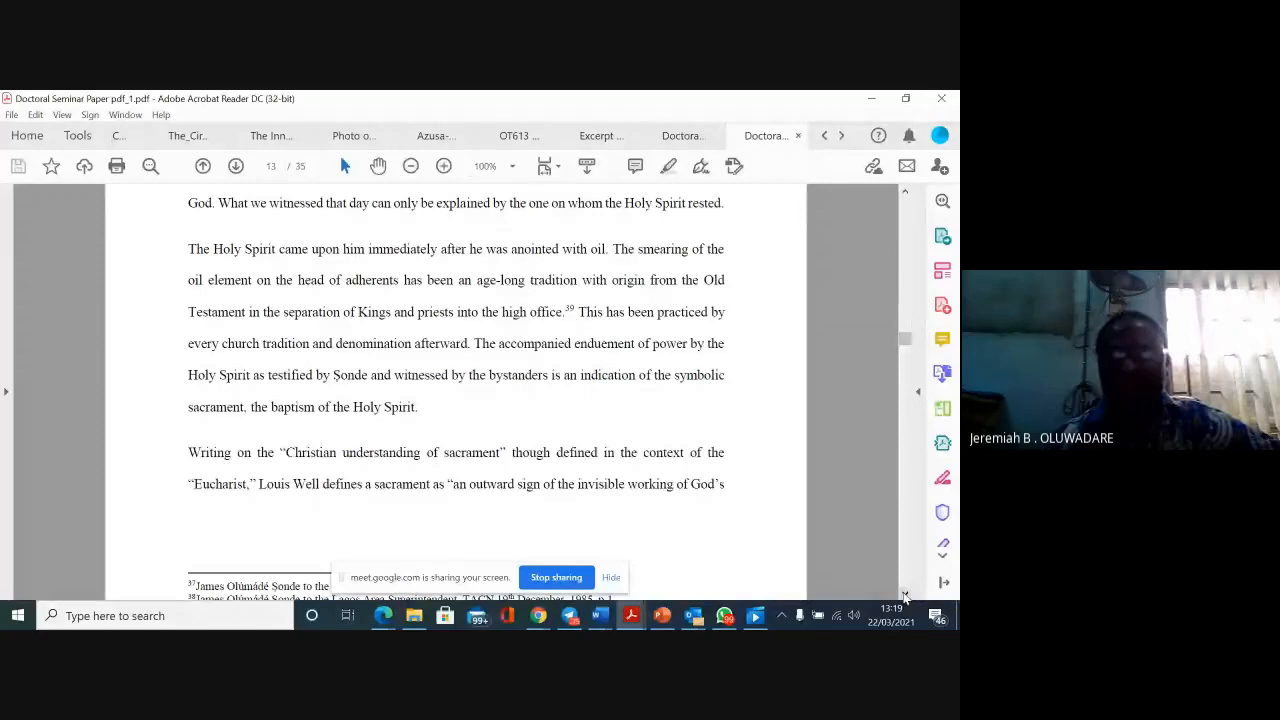
{"action": "scroll", "scroll_direction": "down", "scroll_amount": 3}
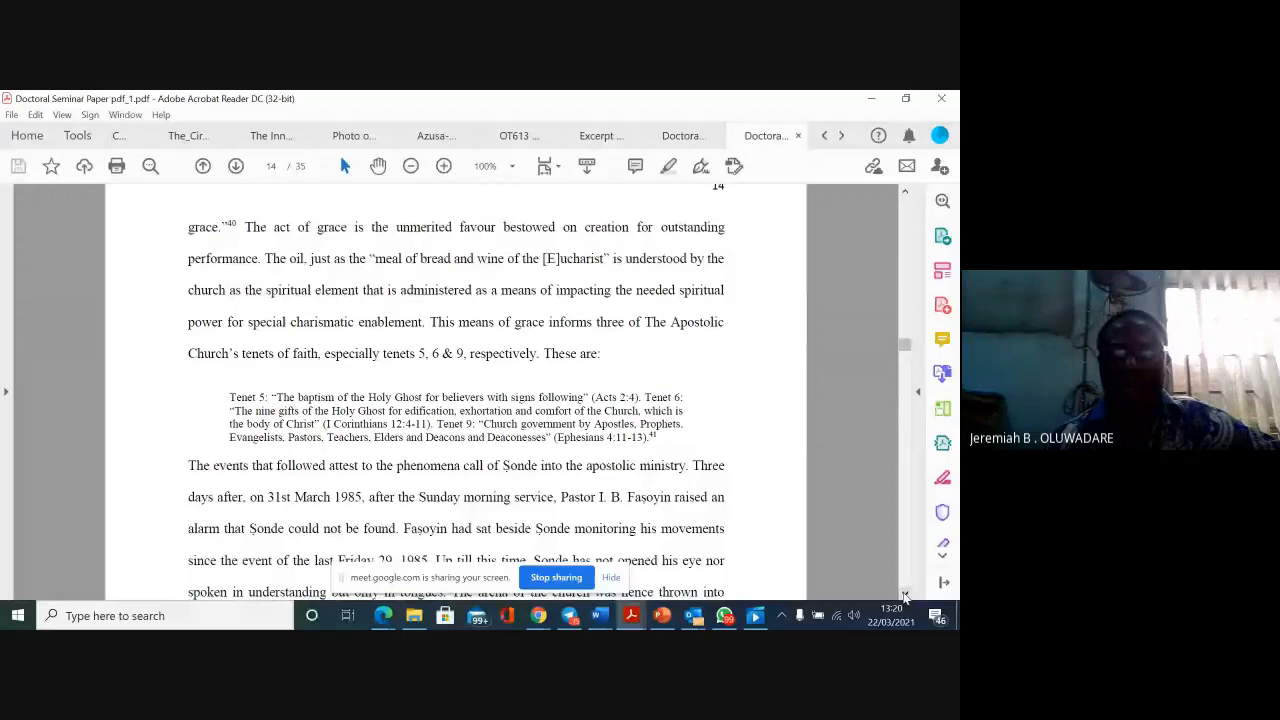
{"action": "scroll", "scroll_direction": "down", "scroll_amount": 3}
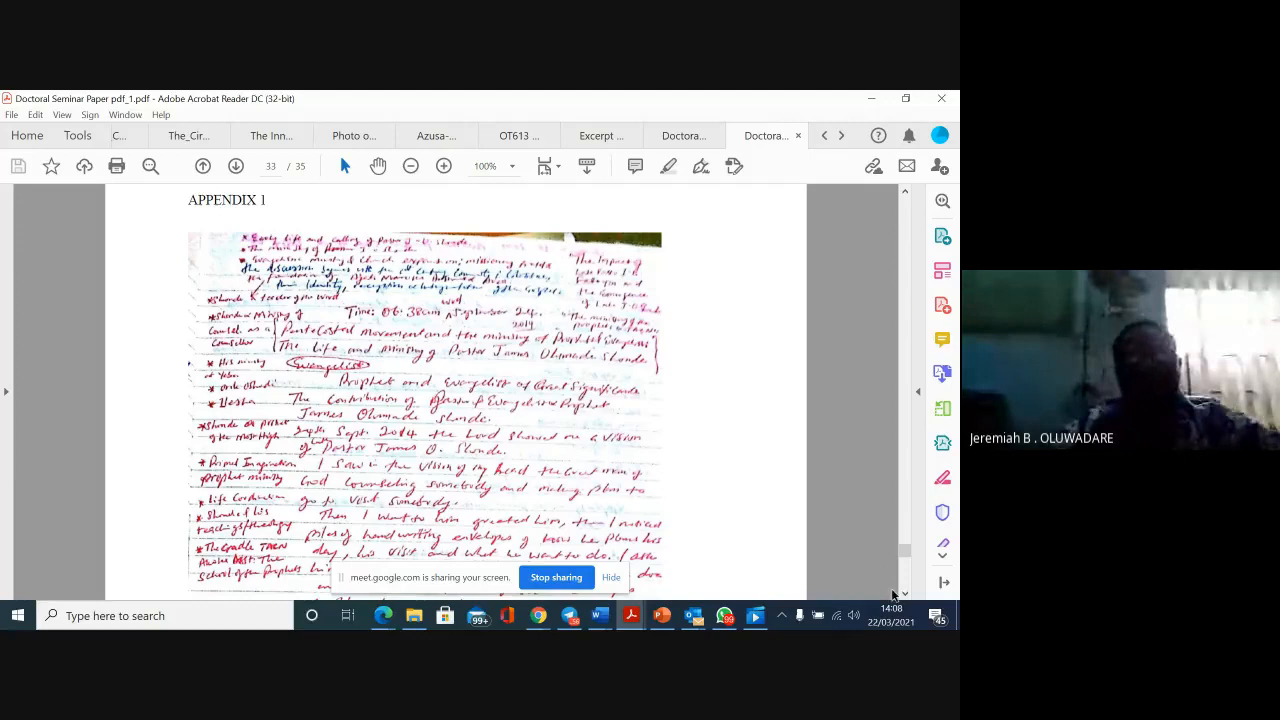
Scroll down page 33 to reveal the lower handwritten paragraphs of Appendix 1 about Sonde.
{"action": "scroll", "scroll_direction": "down", "scroll_amount": 3}
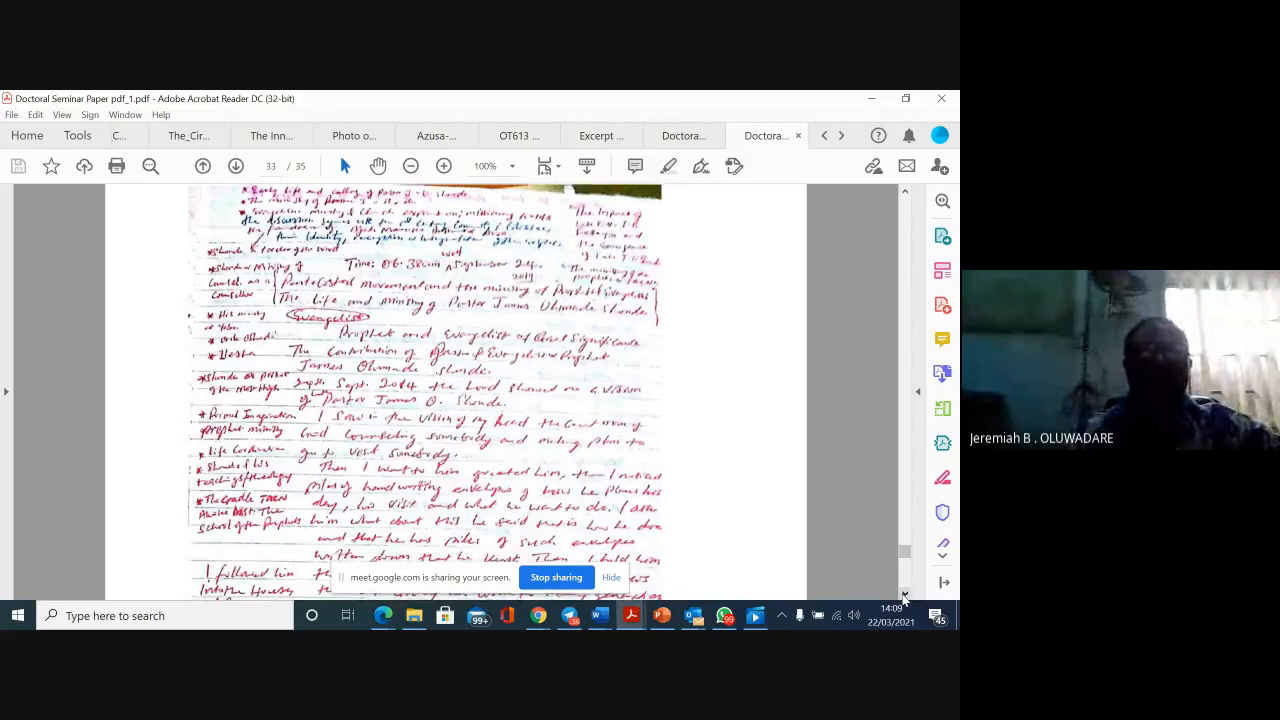
{"action": "scroll", "scroll_direction": "down", "scroll_amount": 3}
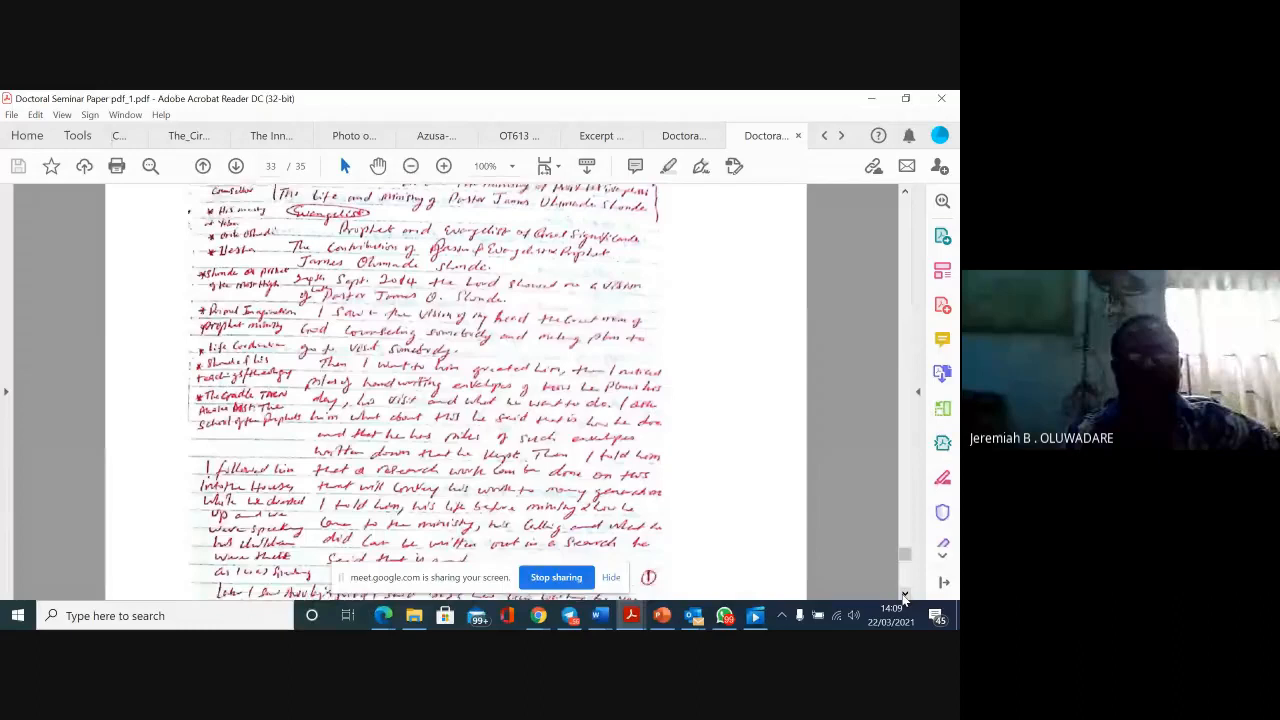
{"action": "scroll", "scroll_direction": "down", "scroll_amount": 3}
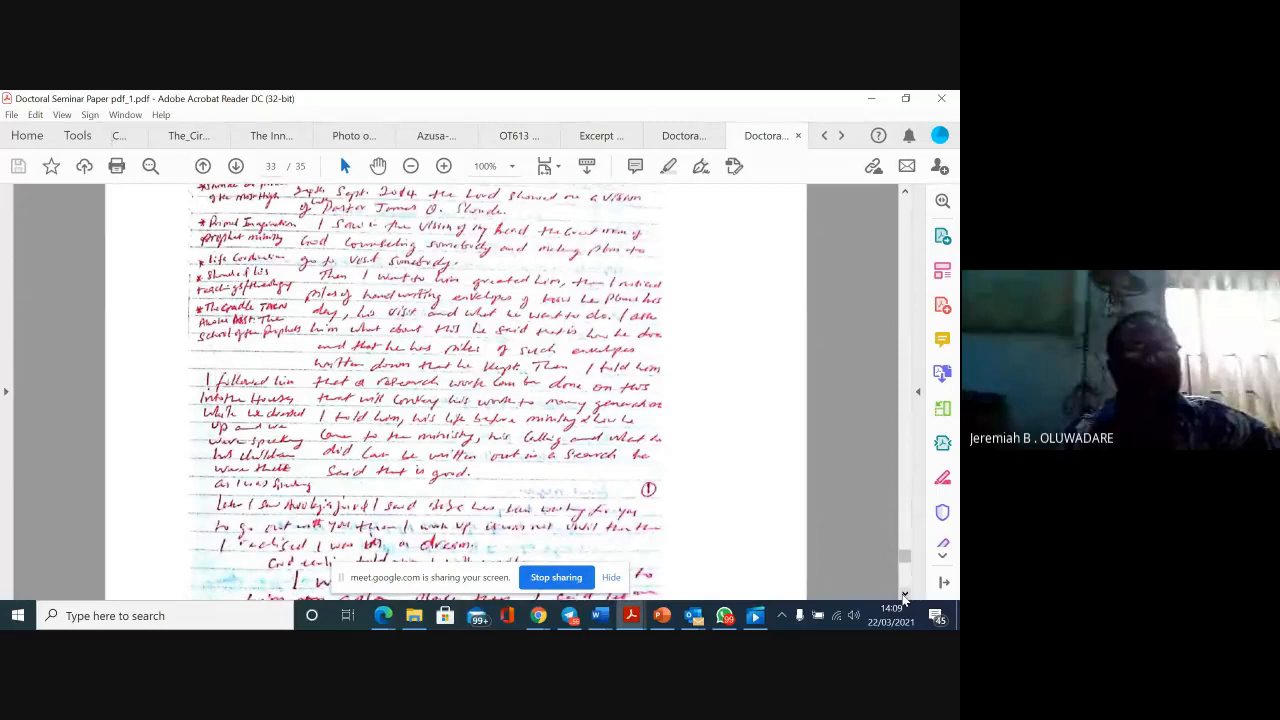